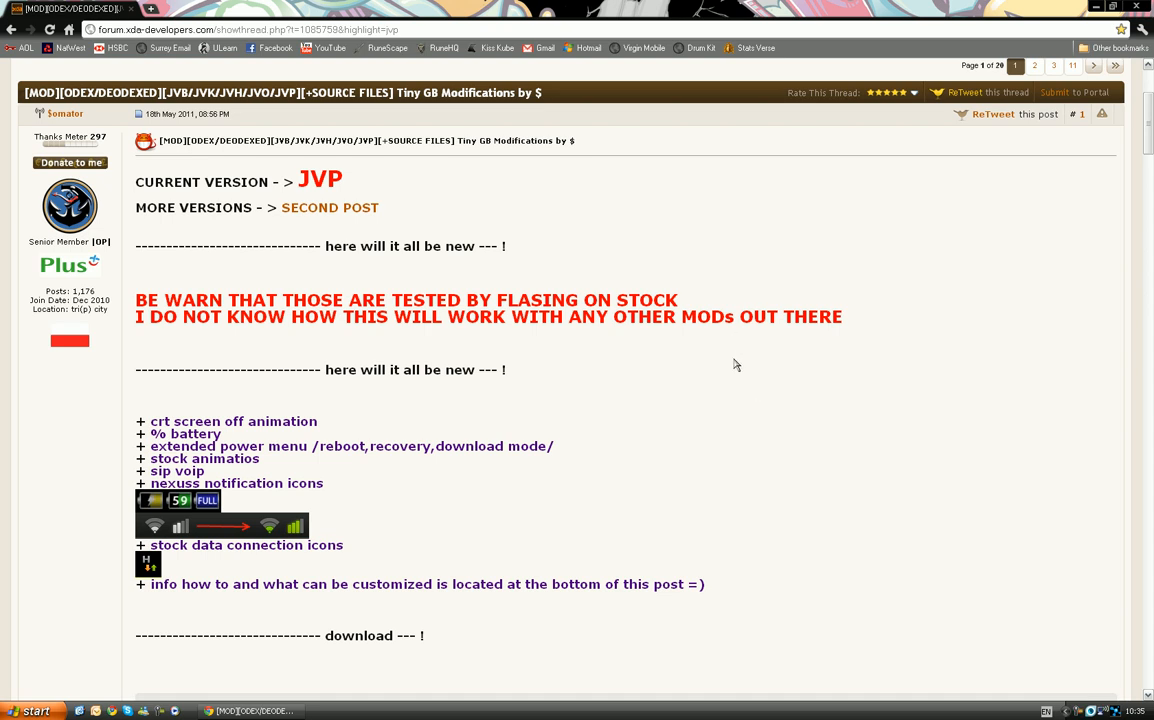
{"action": "mouse_move", "coordinate": [393, 336]}
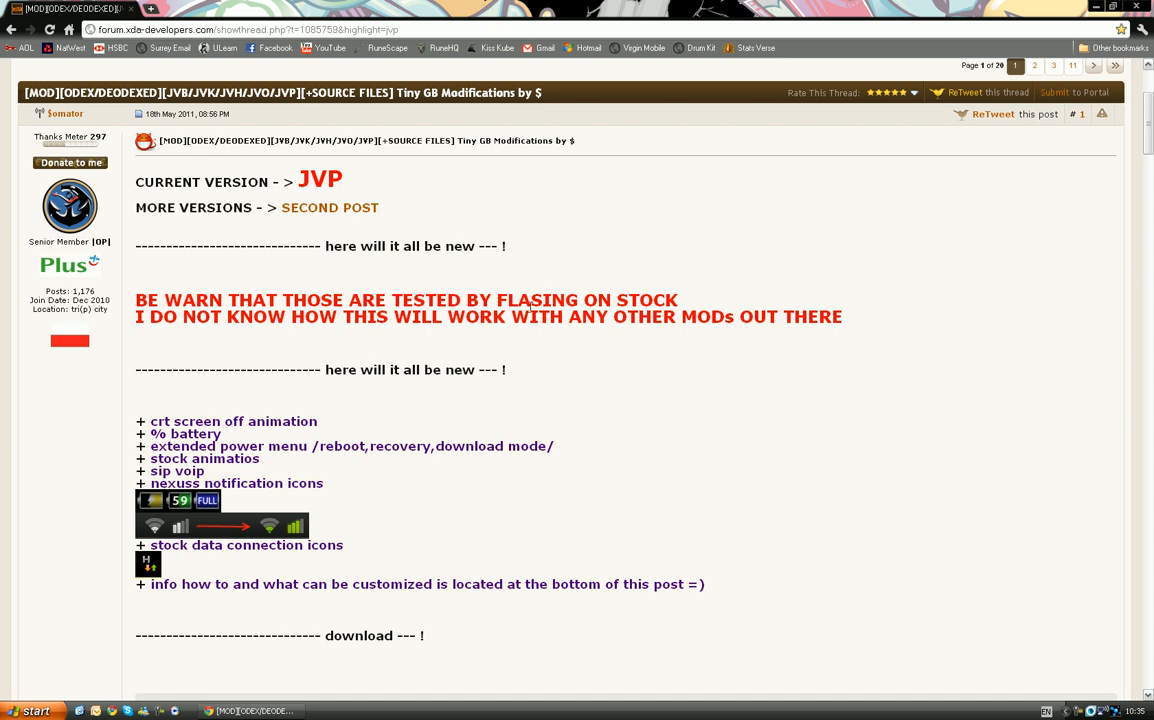
{"action": "mouse_move", "coordinate": [486, 492]}
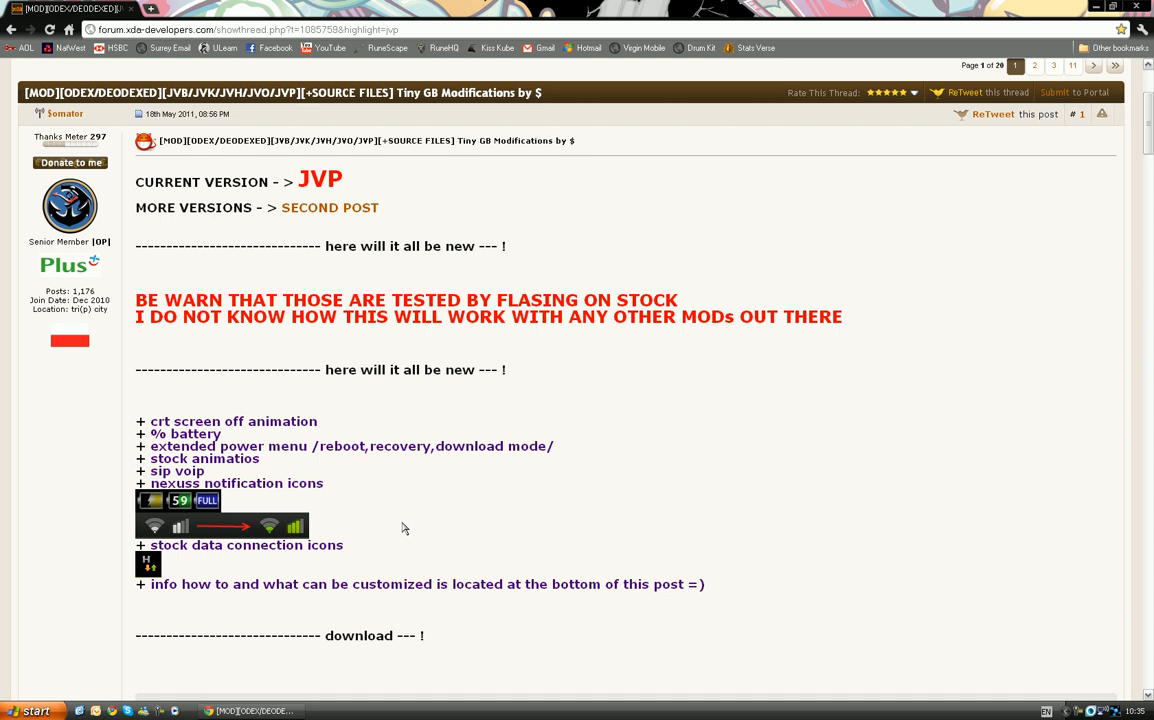
Download JVP_DEODEXED_tiny_GB_mod.zip and JVP_DEODEXED_RESTORE.zip via MultiUpload Direct download.
{"action": "scroll", "scroll_direction": "down", "scroll_amount": 3}
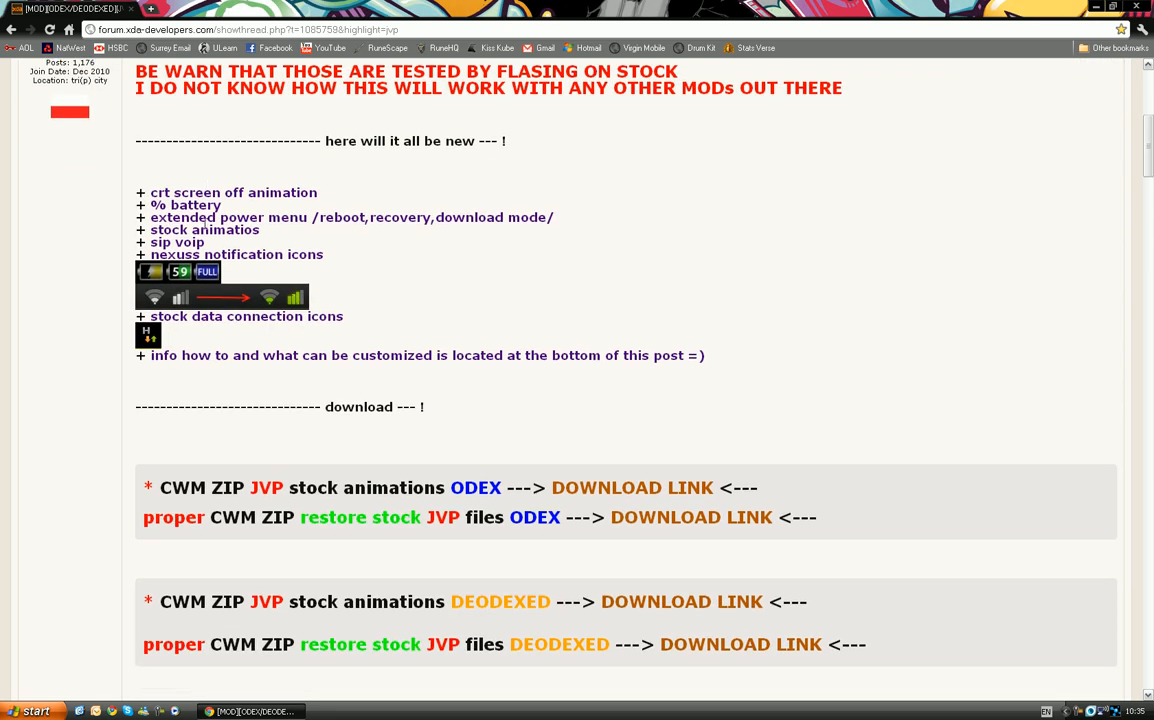
{"action": "mouse_move", "coordinate": [264, 351]}
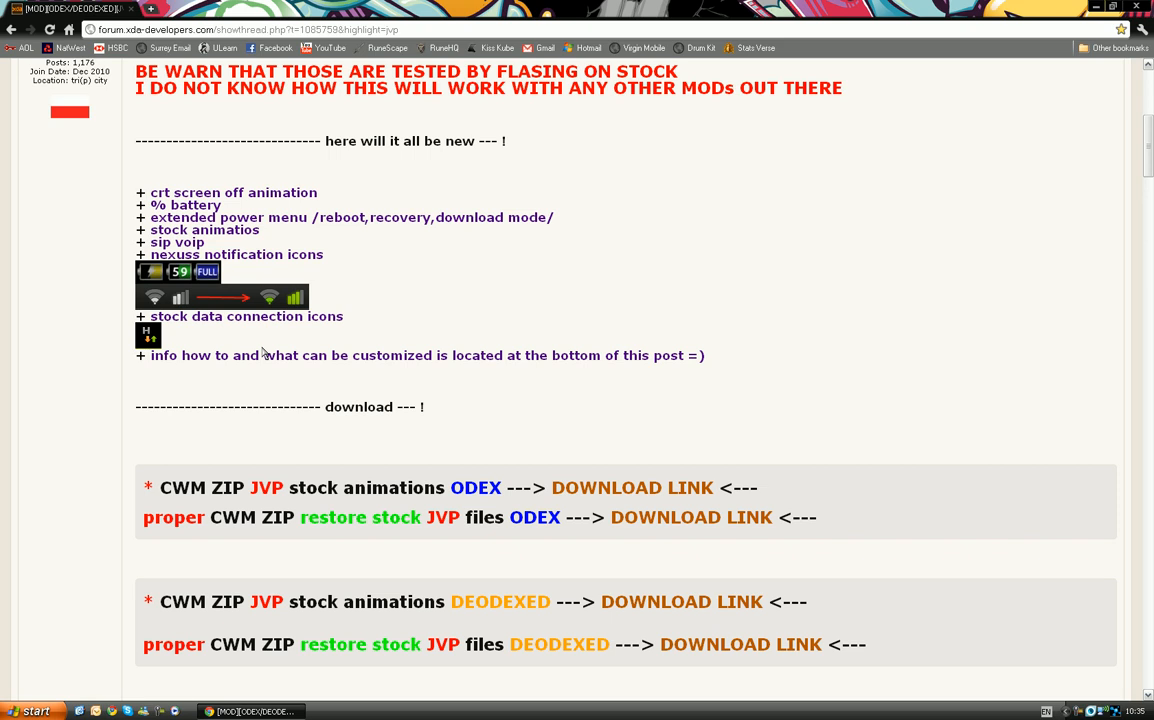
{"action": "mouse_move", "coordinate": [345, 428]}
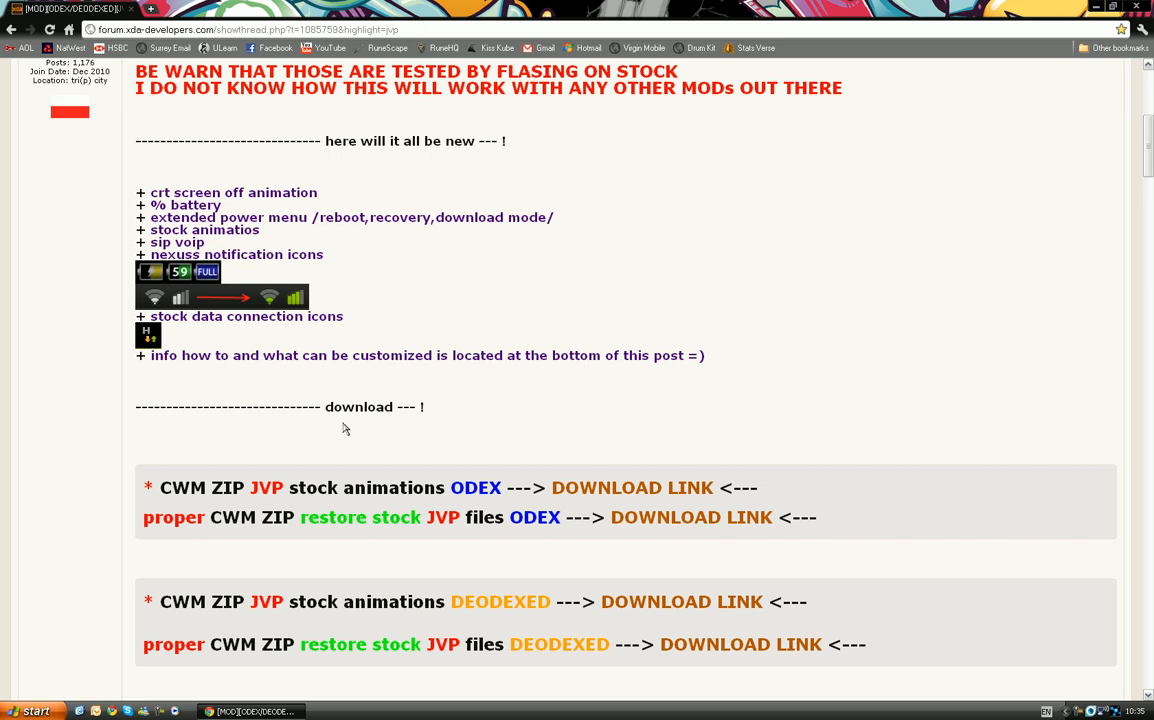
{"action": "mouse_move", "coordinate": [281, 397]}
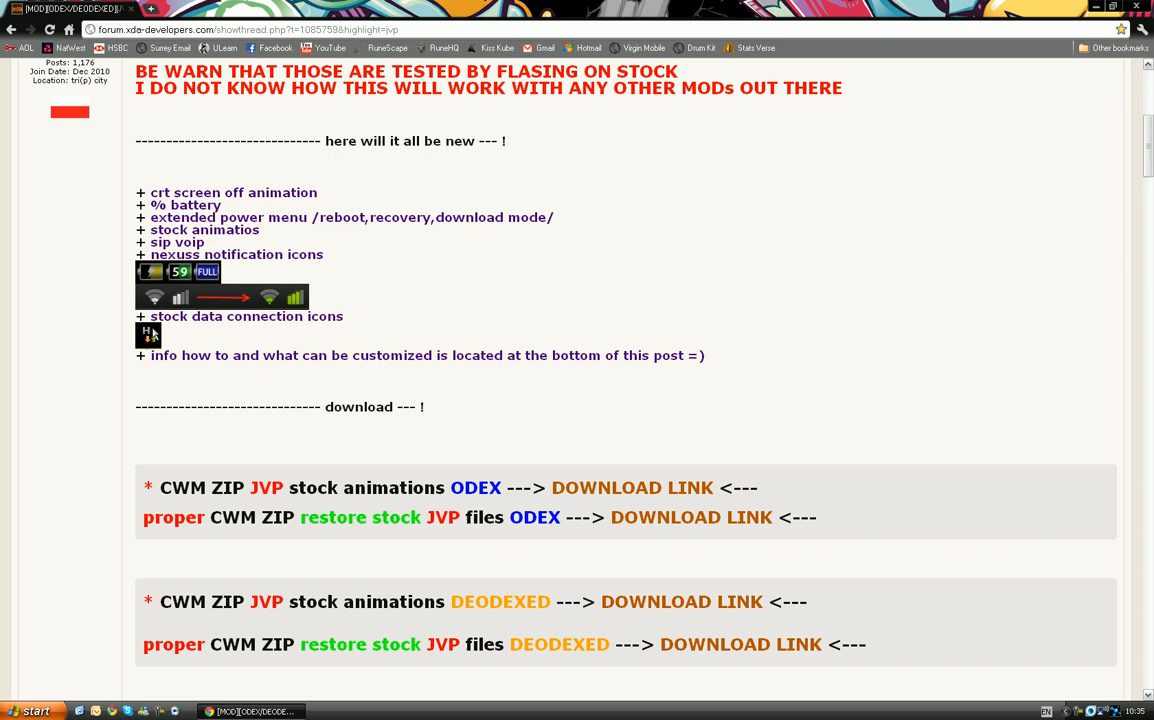
{"action": "scroll", "scroll_direction": "down", "scroll_amount": 3}
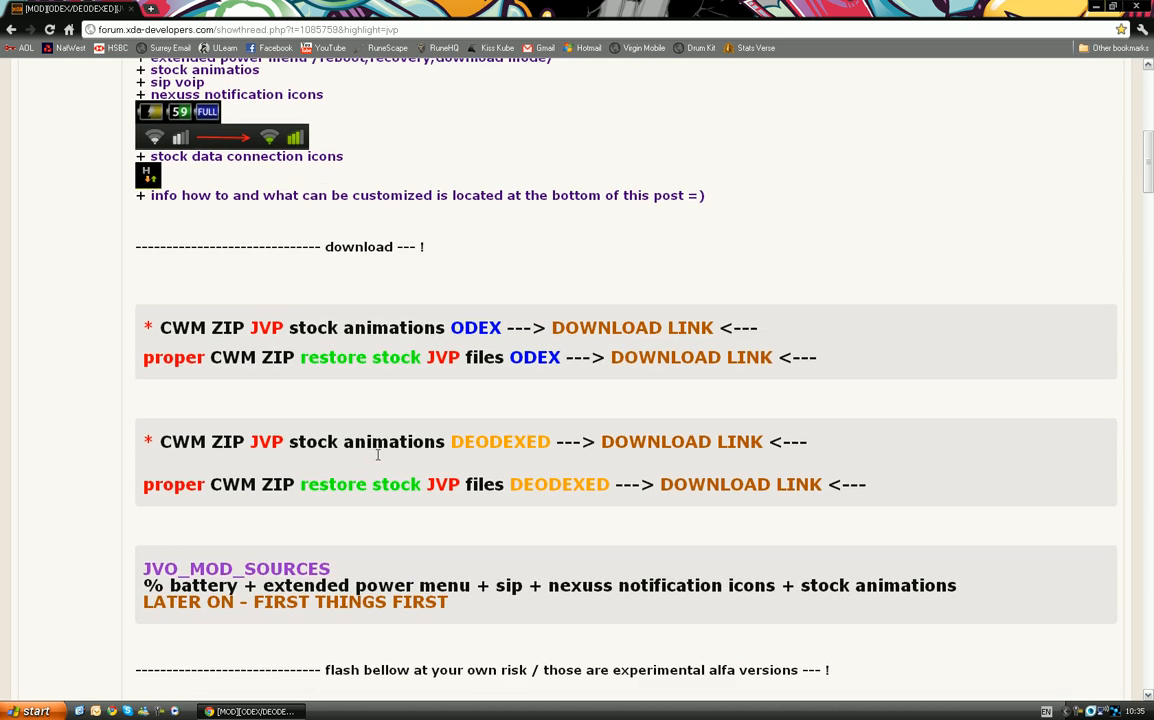
{"action": "mouse_move", "coordinate": [323, 411]}
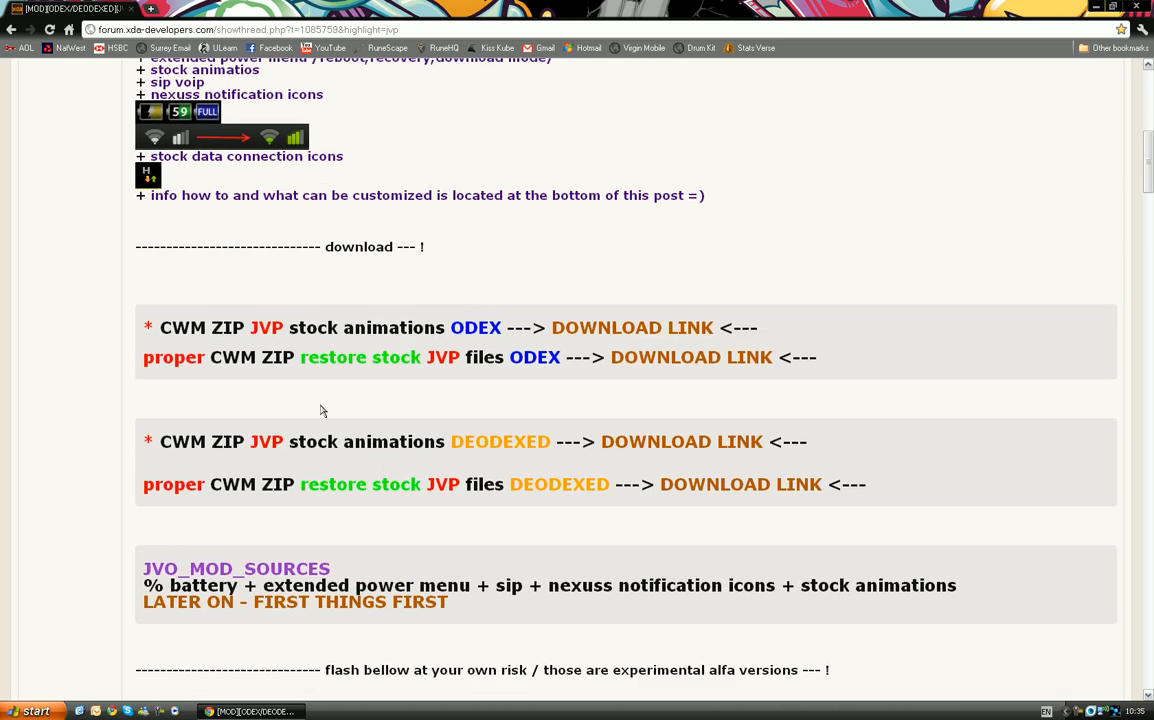
{"action": "mouse_move", "coordinate": [358, 431]}
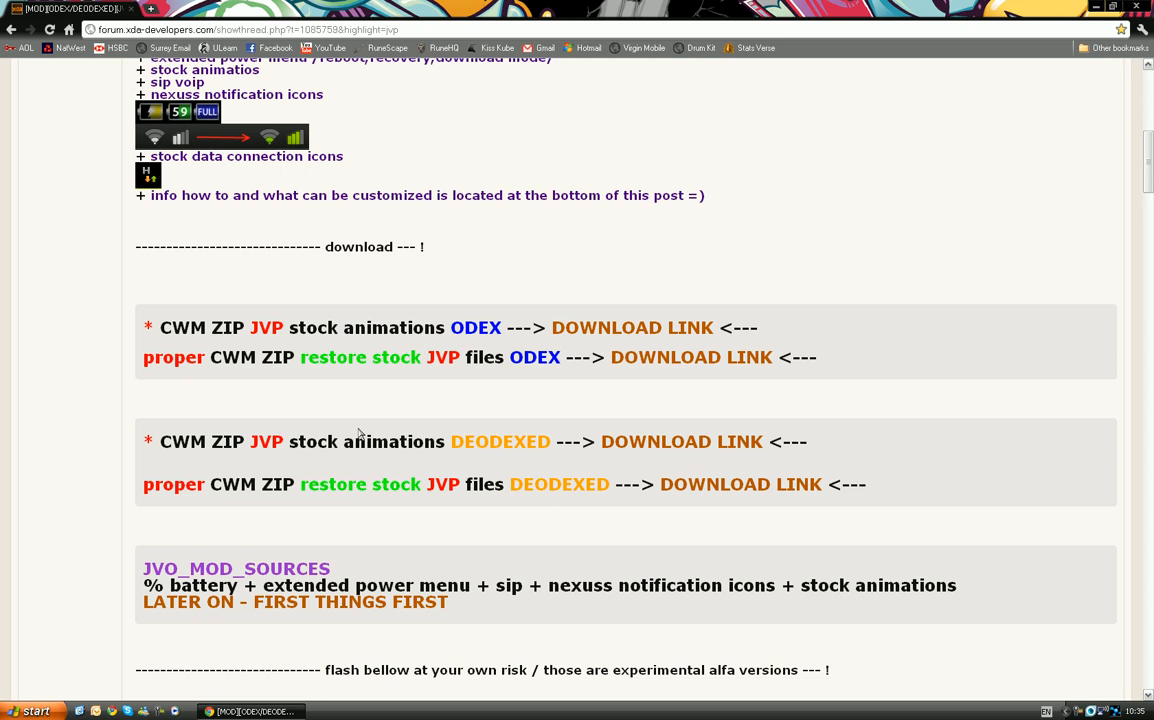
{"action": "mouse_move", "coordinate": [190, 458]}
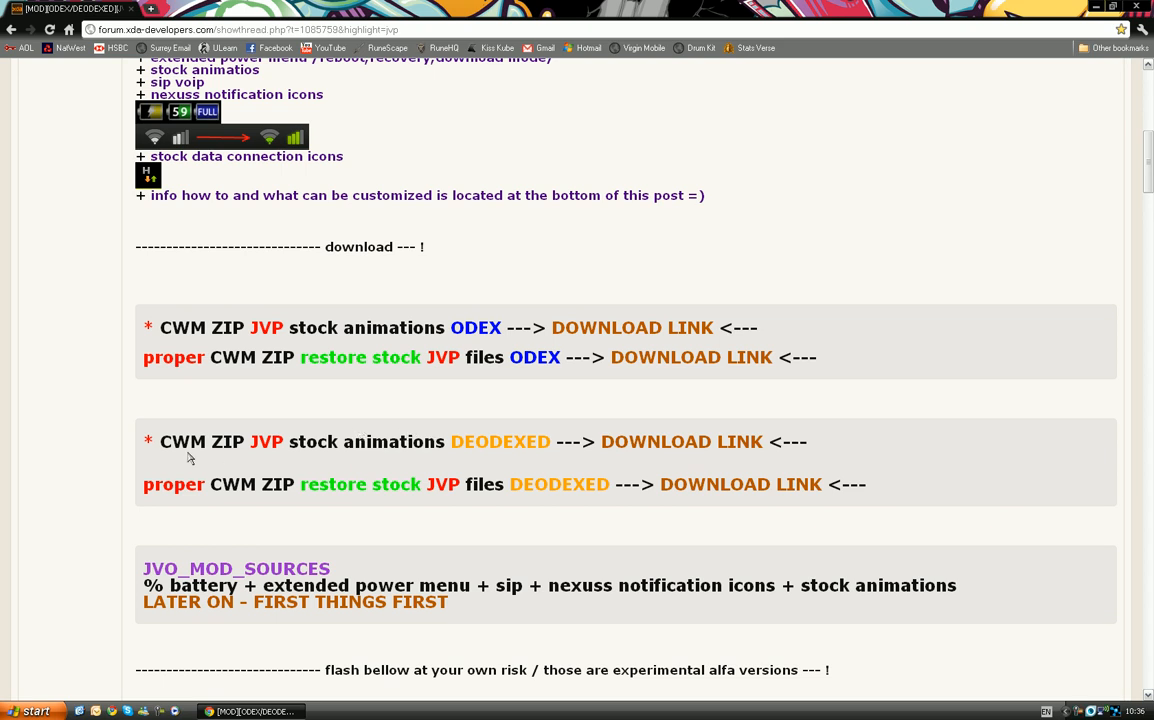
{"action": "left_click_drag", "start_coordinate": [188, 441], "coordinate": [493, 441]}
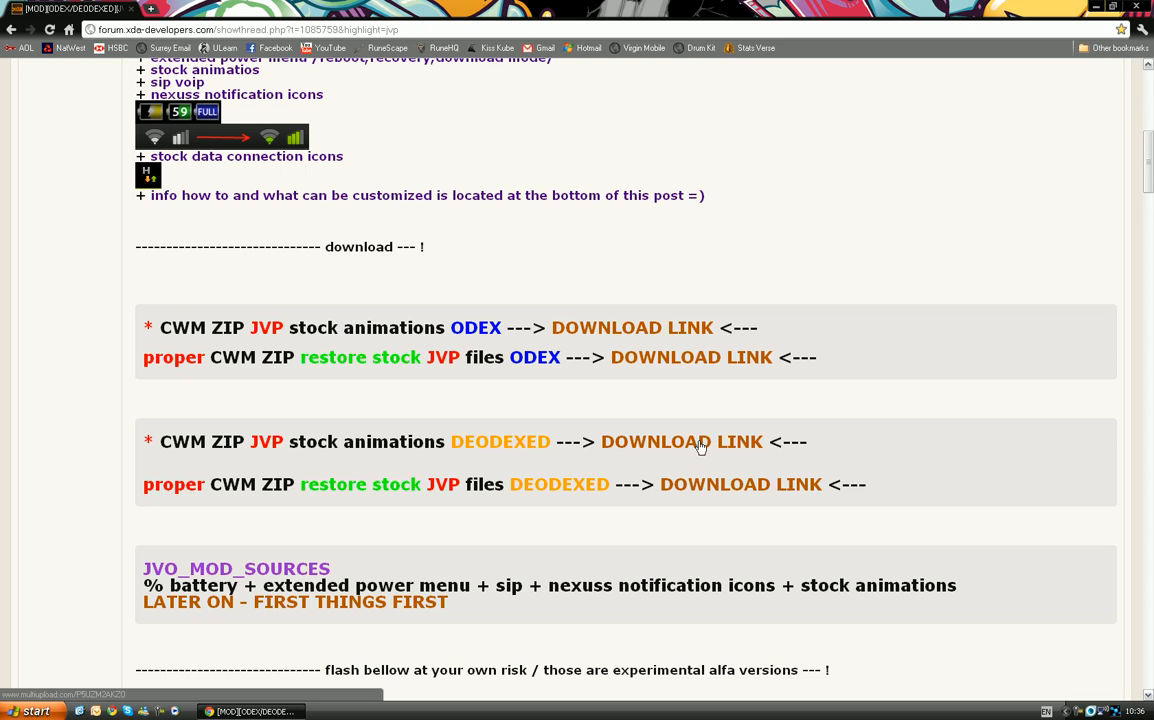
{"action": "left_click", "coordinate": [680, 442]}
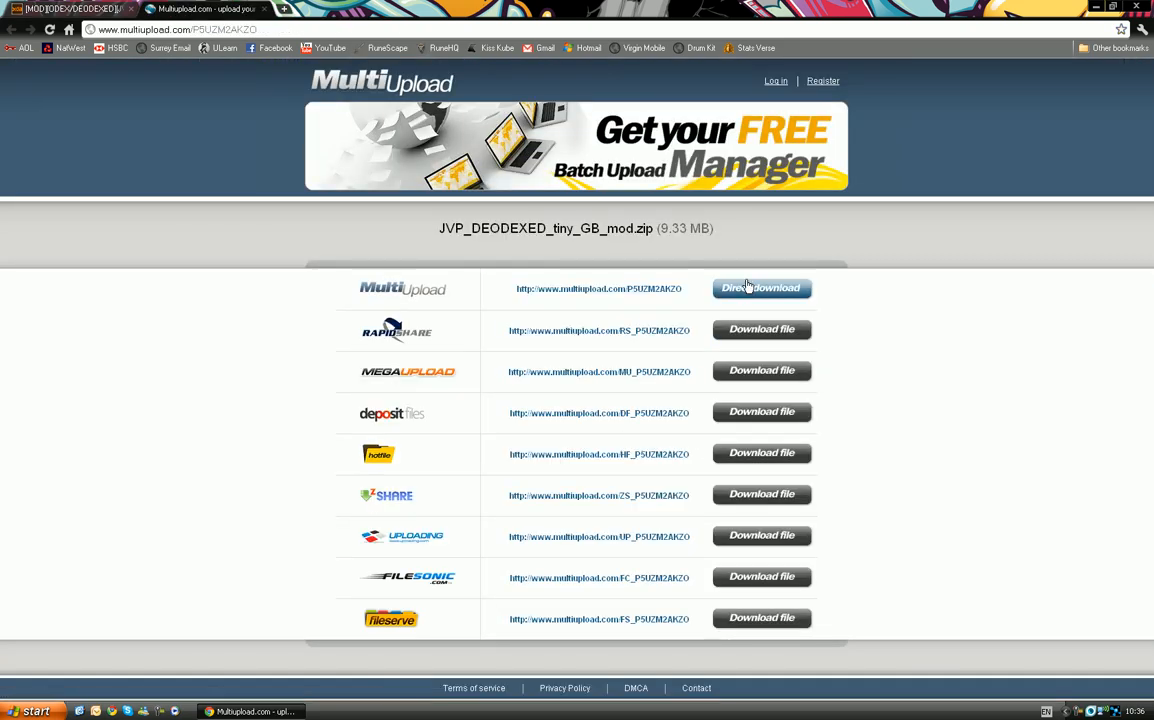
{"action": "left_click", "coordinate": [761, 288]}
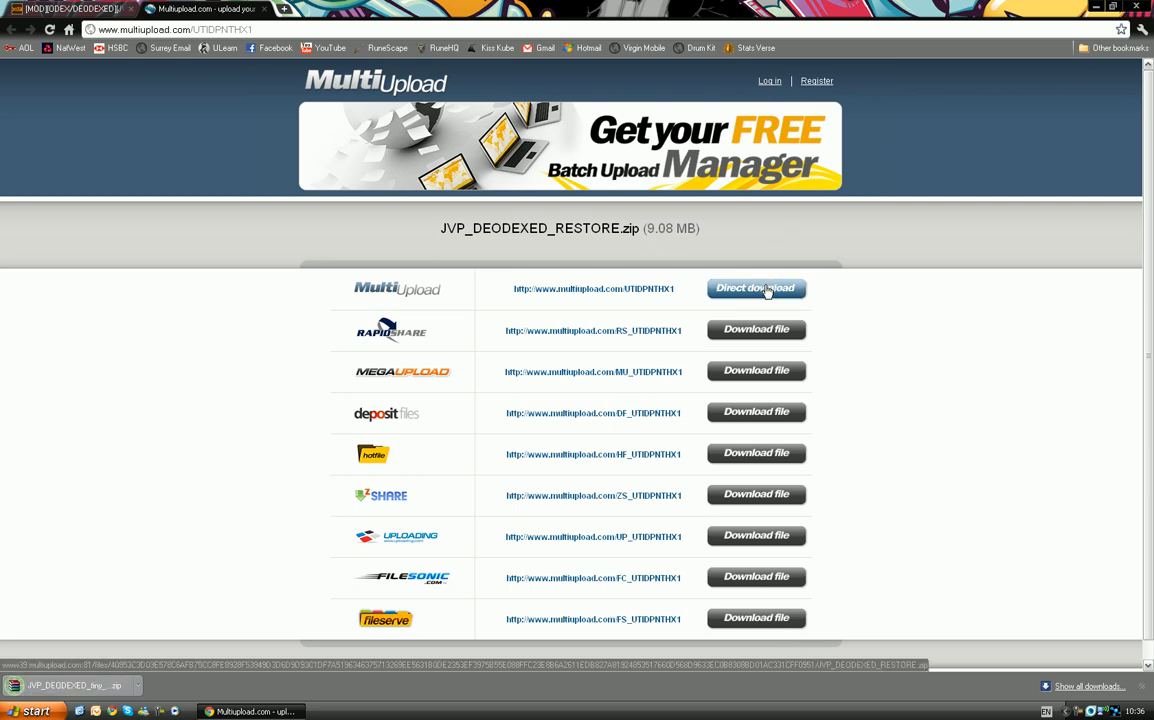
{"action": "left_click", "coordinate": [756, 288]}
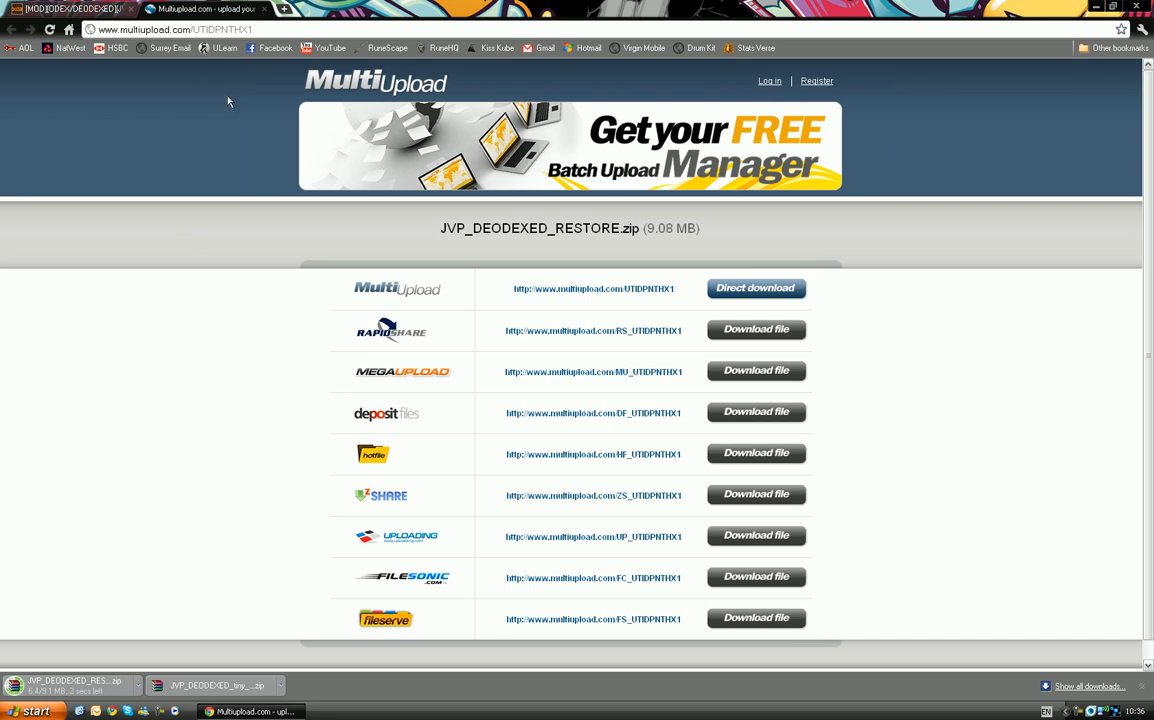
{"action": "mouse_move", "coordinate": [265, 12]}
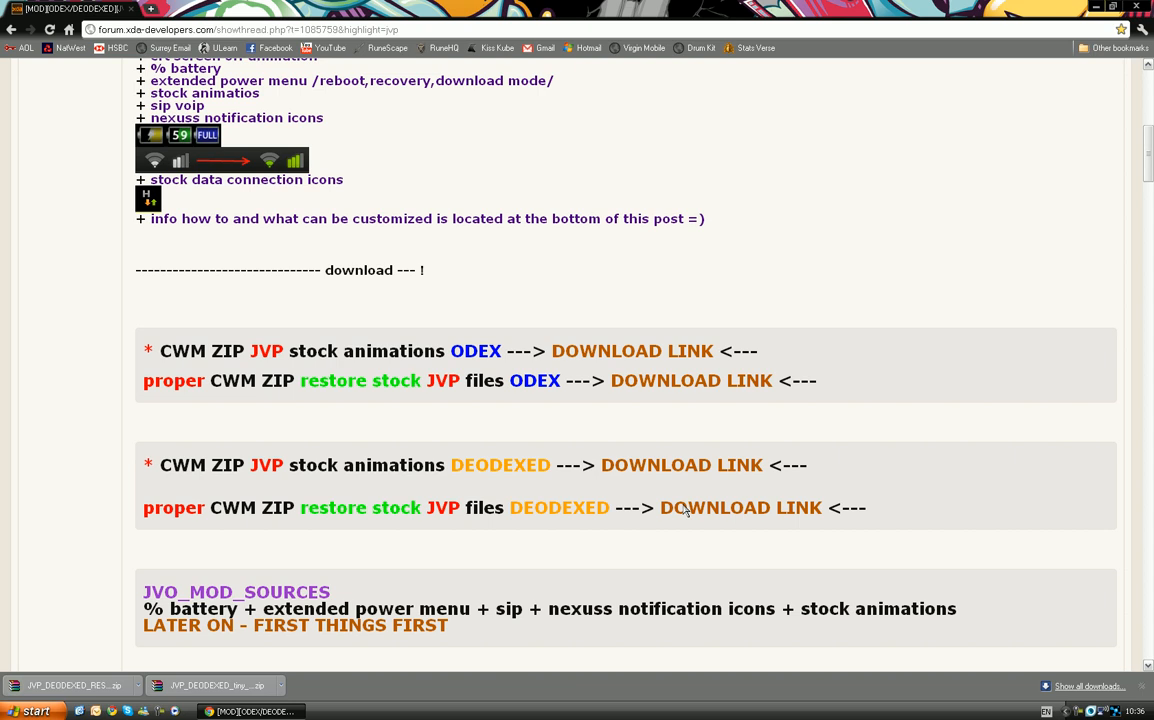
Download the deodexed lockscreen file android.policy.jar from MultiUpload.
{"action": "scroll", "scroll_direction": "down", "scroll_amount": 3}
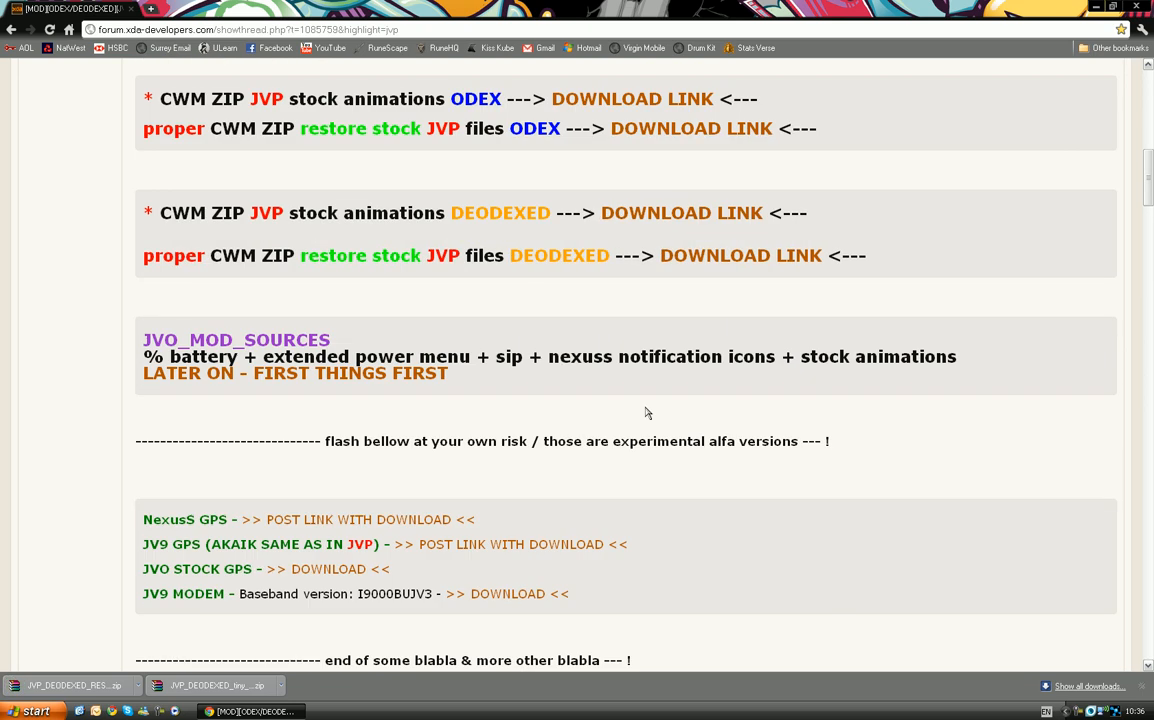
{"action": "scroll", "scroll_direction": "down", "scroll_amount": 3}
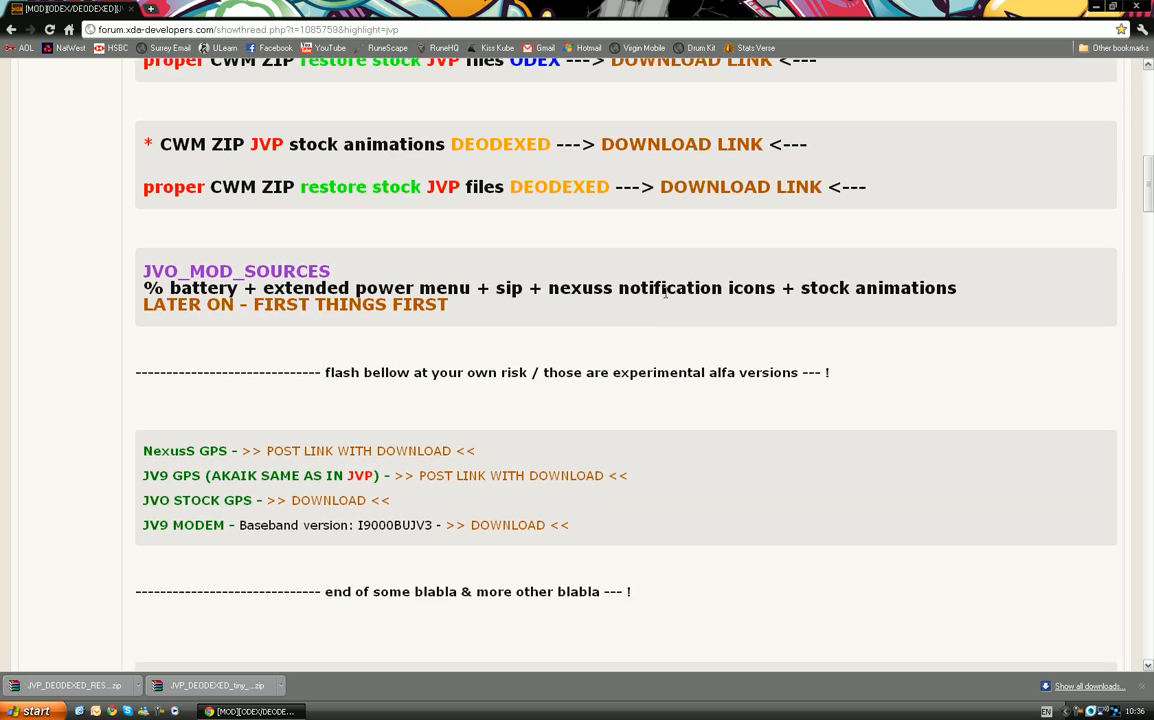
{"action": "scroll", "scroll_direction": "down", "scroll_amount": 3}
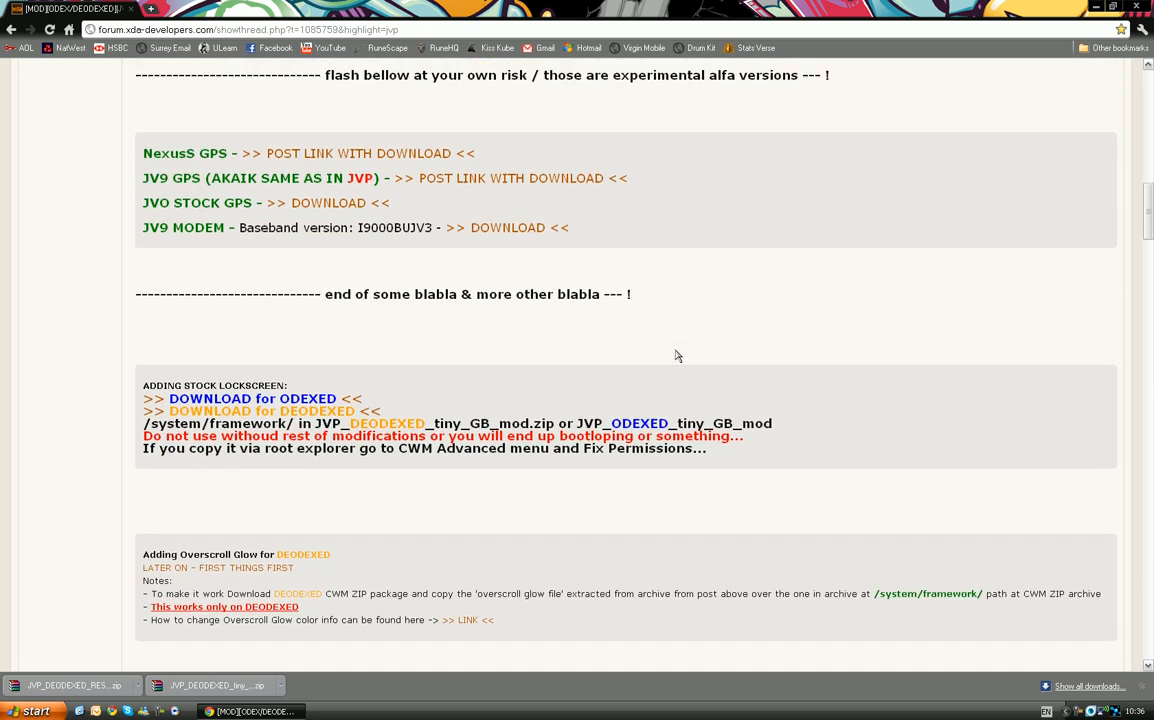
{"action": "scroll", "scroll_direction": "down", "scroll_amount": 3}
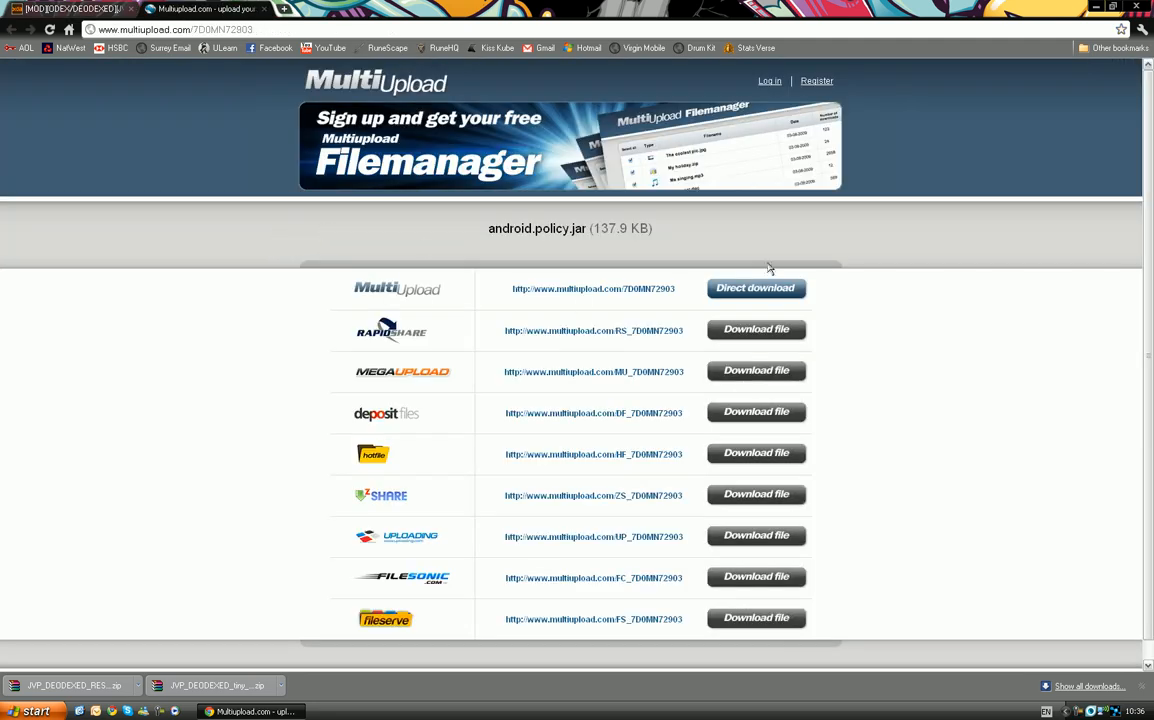
{"action": "left_click", "coordinate": [757, 288]}
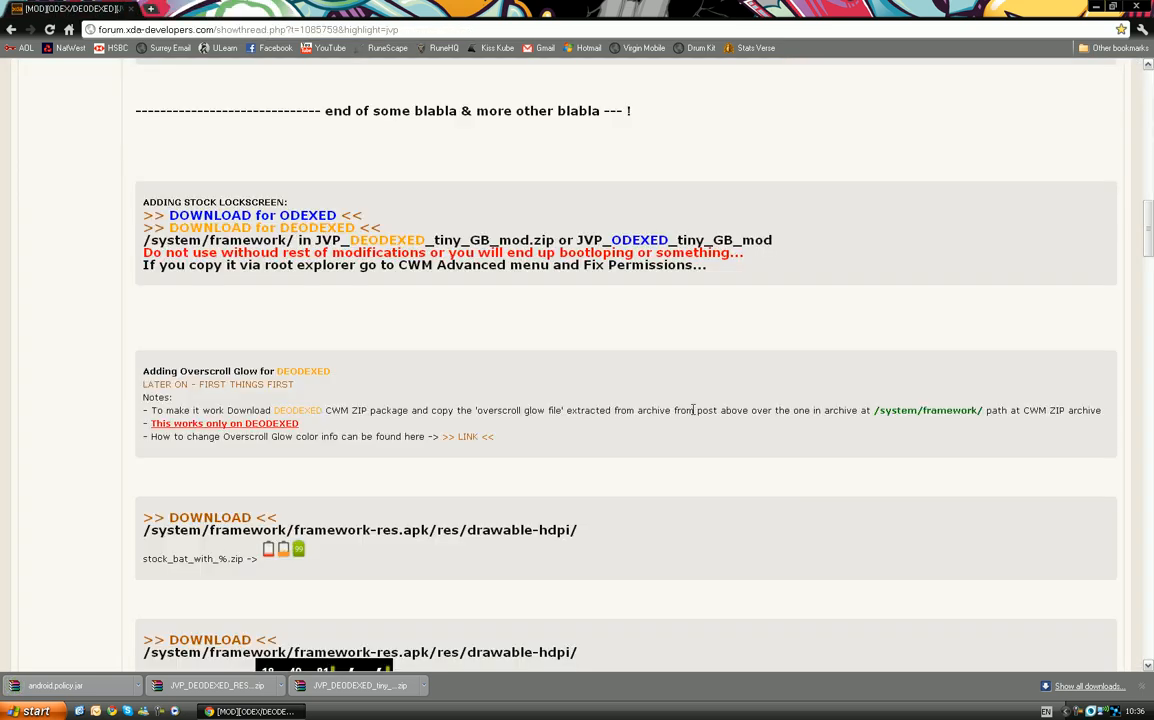
Download the CM7 battery icons zip cm7_bat_with__.zip from MultiUpload.
{"action": "scroll", "scroll_direction": "down", "scroll_amount": 3}
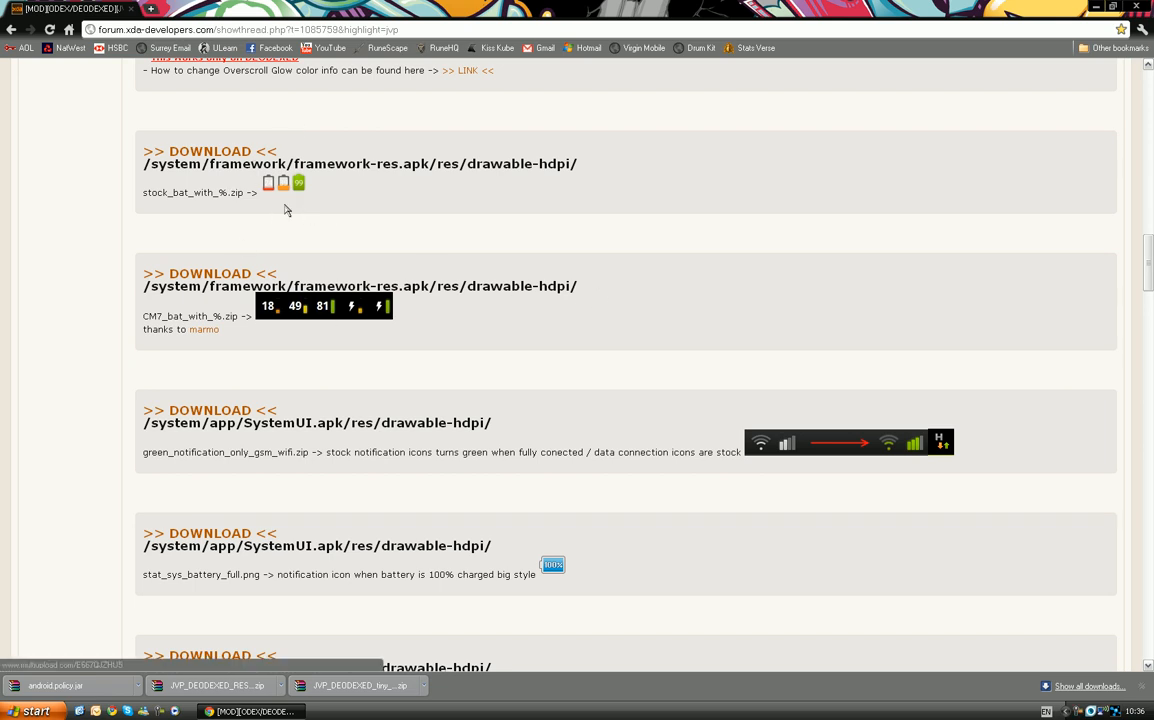
{"action": "scroll", "scroll_direction": "down", "scroll_amount": 3}
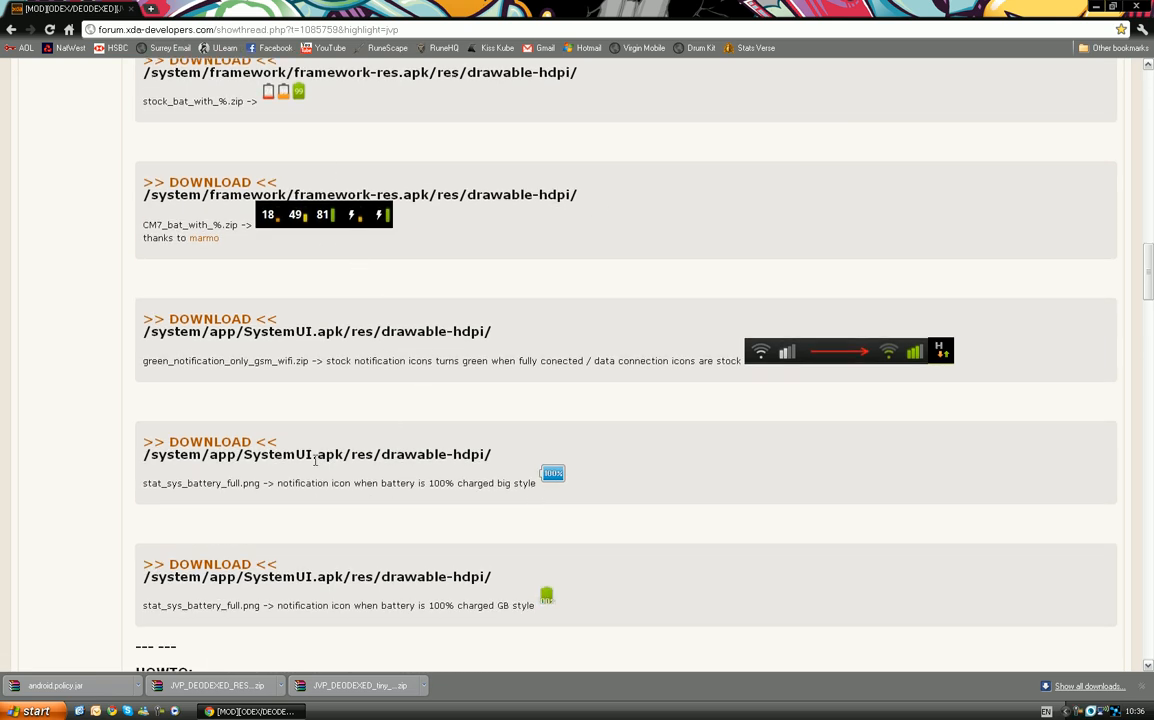
{"action": "scroll", "scroll_direction": "up", "scroll_amount": 3}
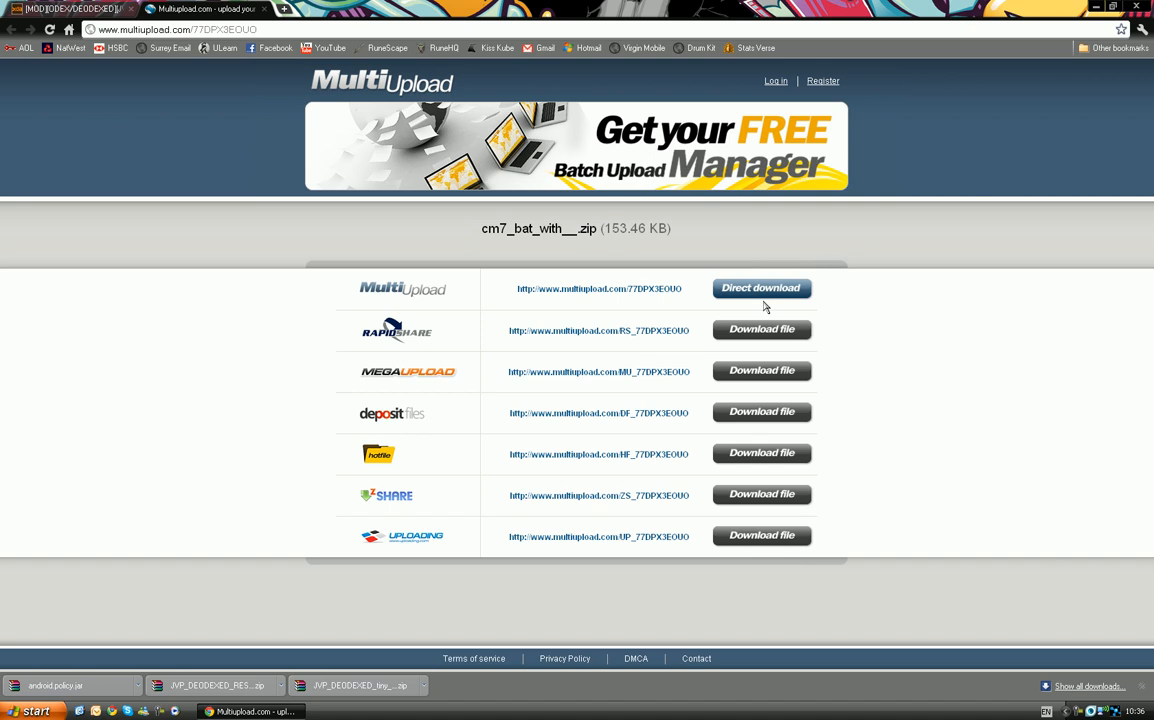
{"action": "left_click", "coordinate": [761, 288]}
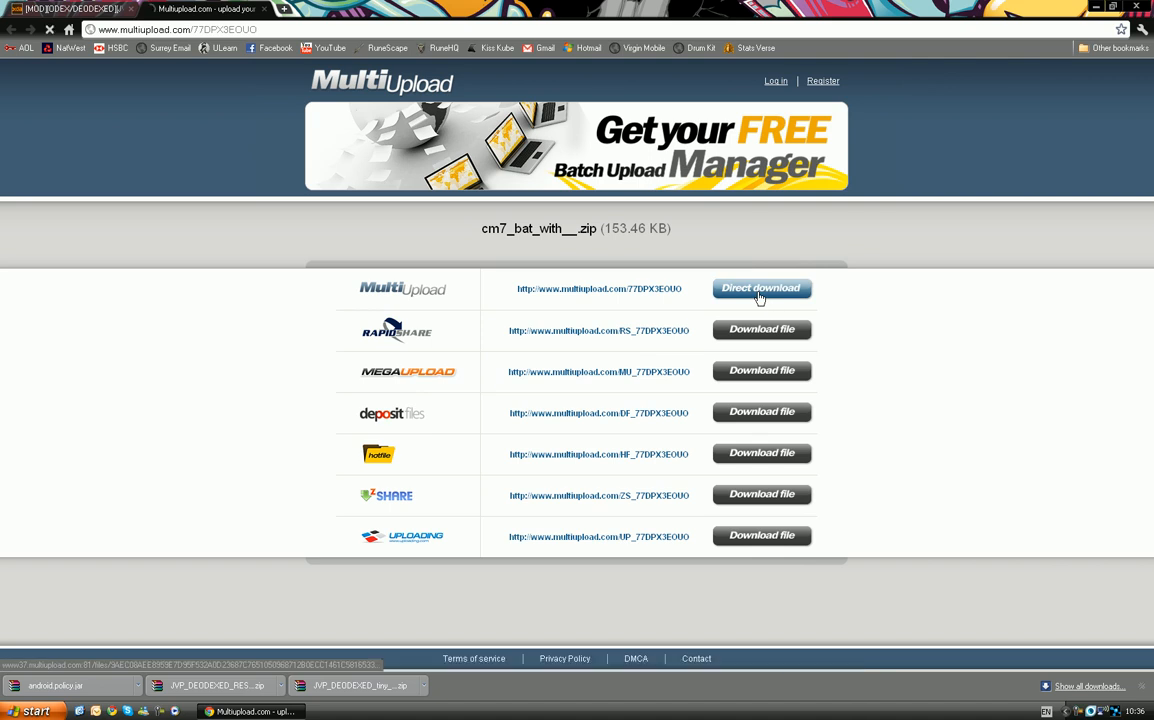
{"action": "left_click", "coordinate": [761, 288]}
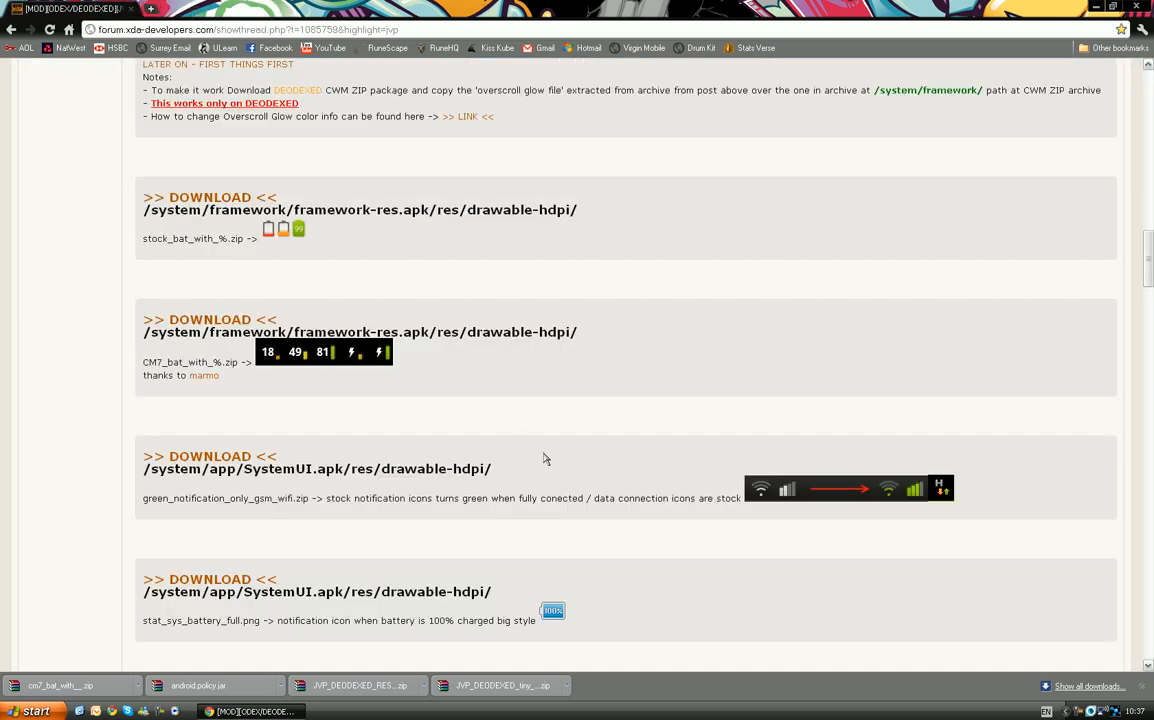
Add three new desktop folders, naming them android, stock and a third one.
{"action": "scroll", "scroll_direction": "down", "scroll_amount": 3}
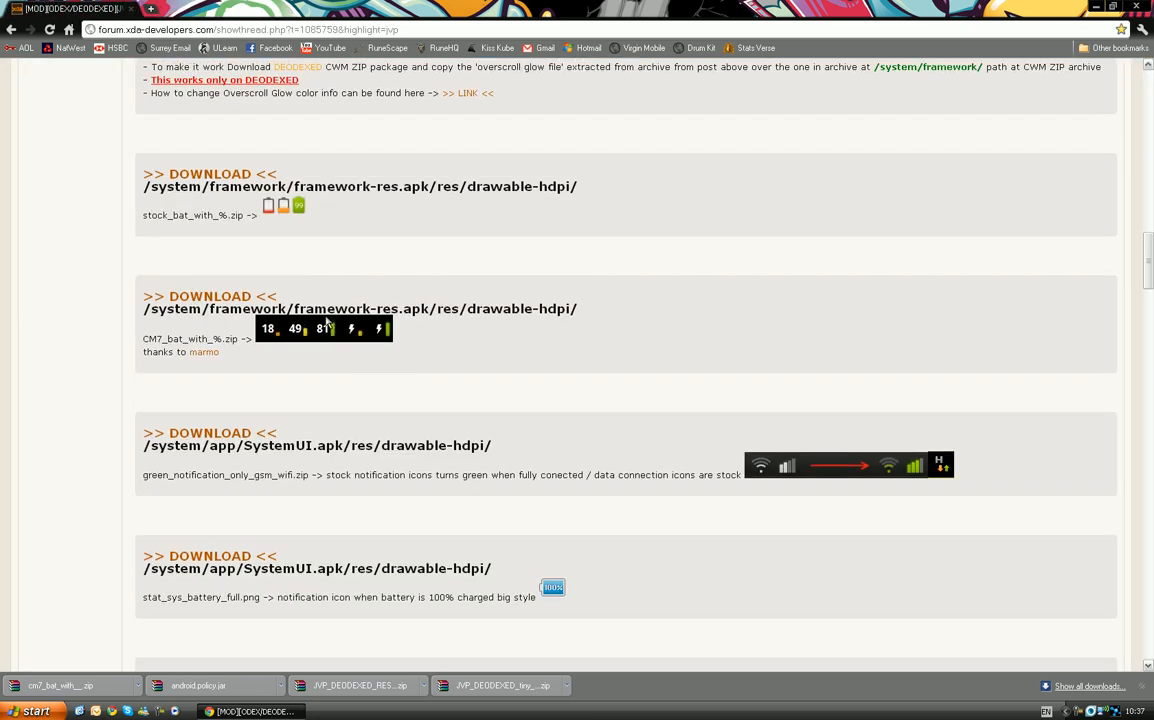
{"action": "mouse_move", "coordinate": [381, 350]}
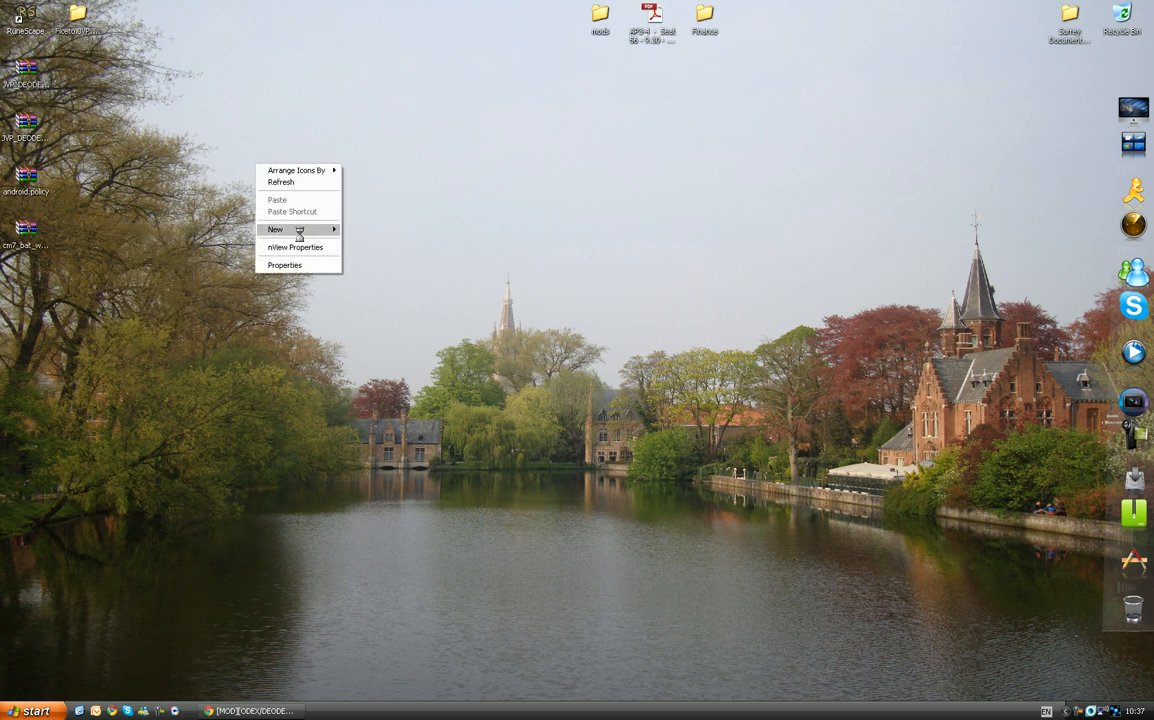
{"action": "left_click", "coordinate": [278, 230]}
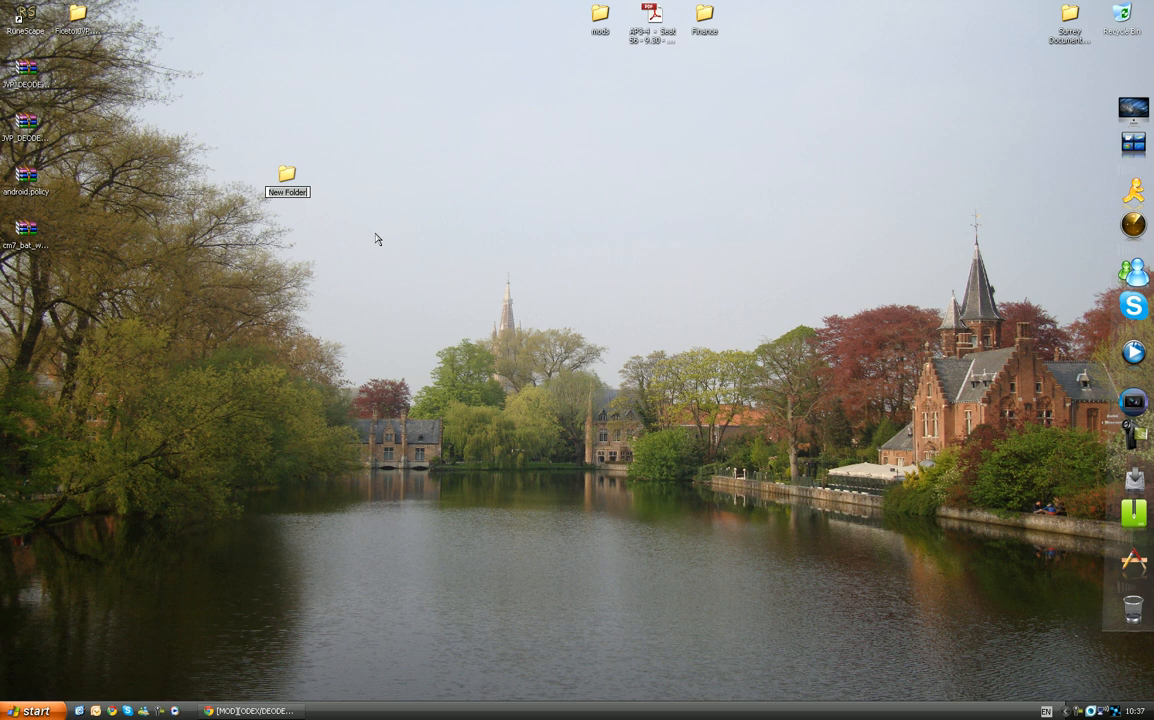
{"action": "type", "text": "a"}
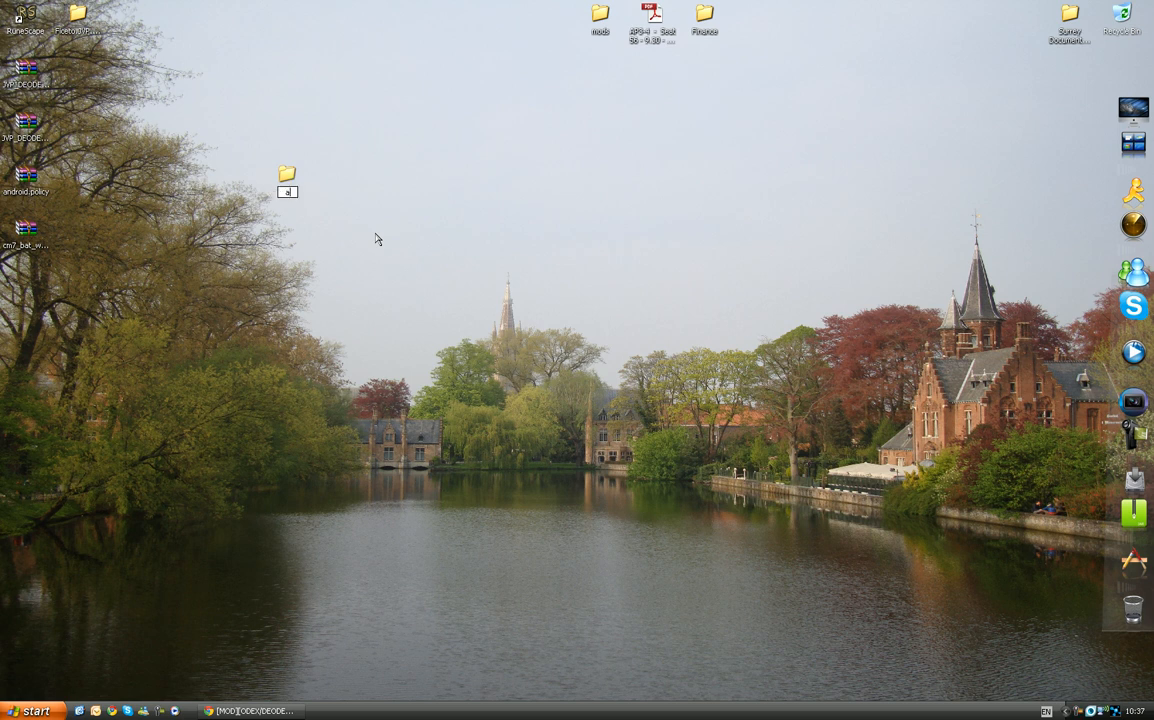
{"action": "type", "text": "ndroid"}
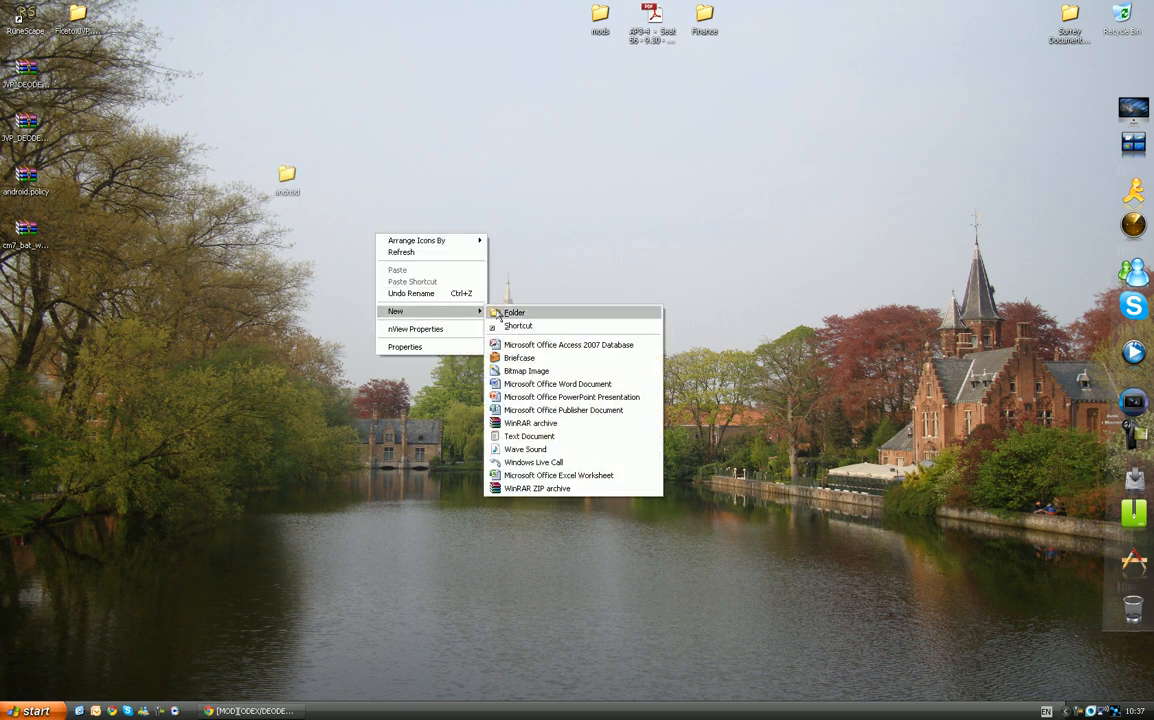
{"action": "left_click", "coordinate": [521, 312]}
{"action": "type", "text": "stock"}
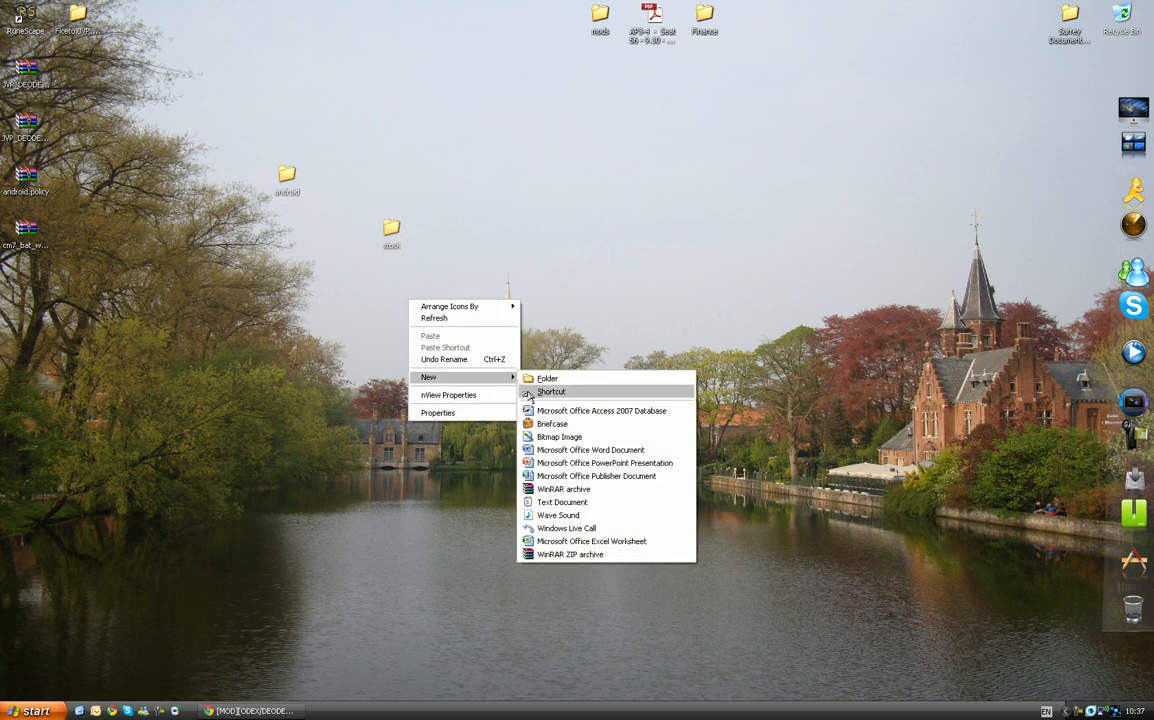
{"action": "left_click", "coordinate": [554, 378]}
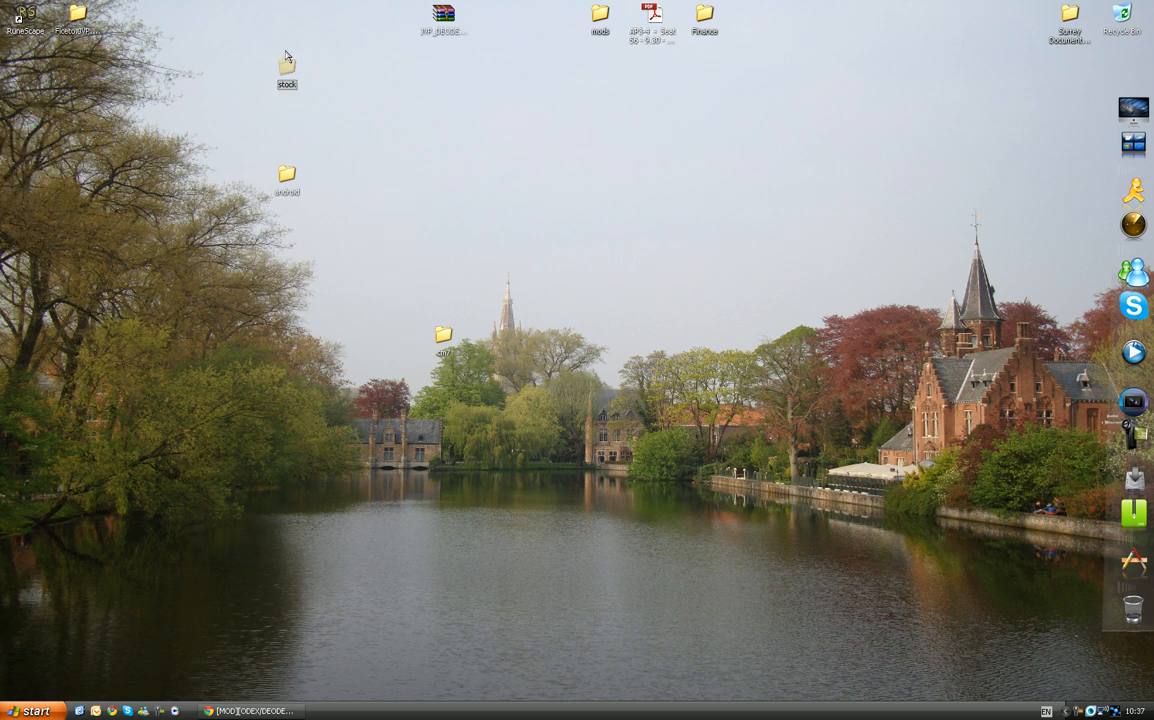
Name the android folder's zip copy JVP_DEODEXED_tiny_Android, with another copy in stock.
{"action": "double_click", "coordinate": [288, 62]}
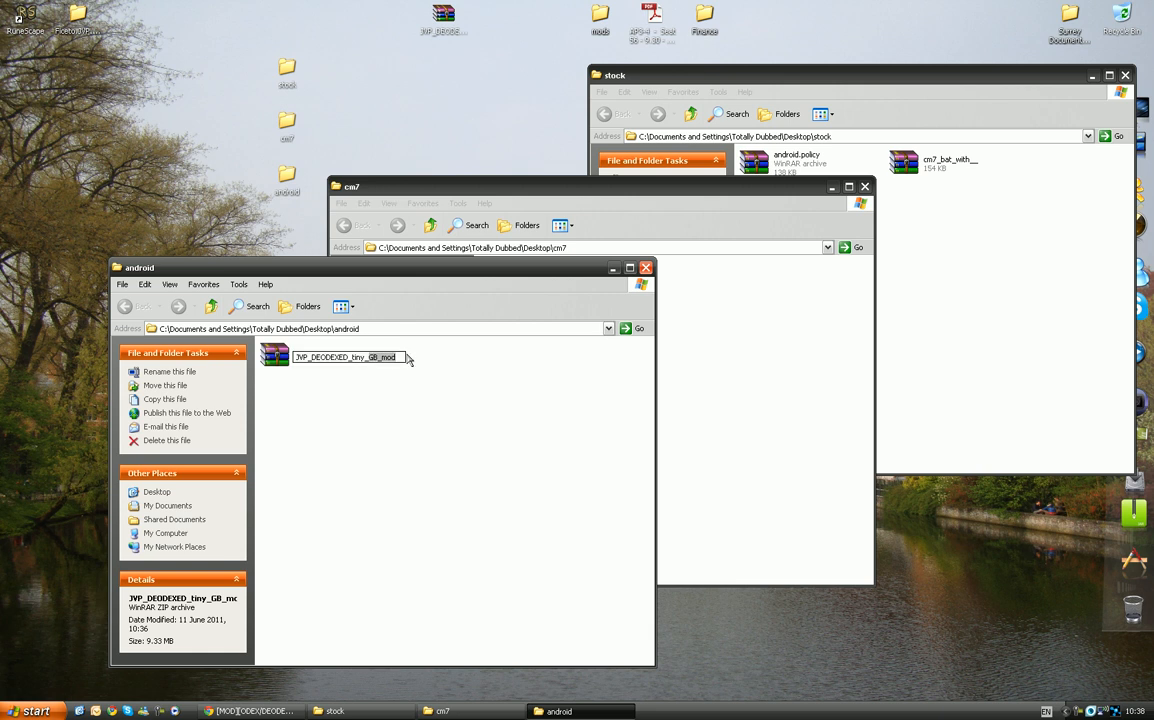
{"action": "type", "text": "JVP_DEODEXED_tiny_Android"}
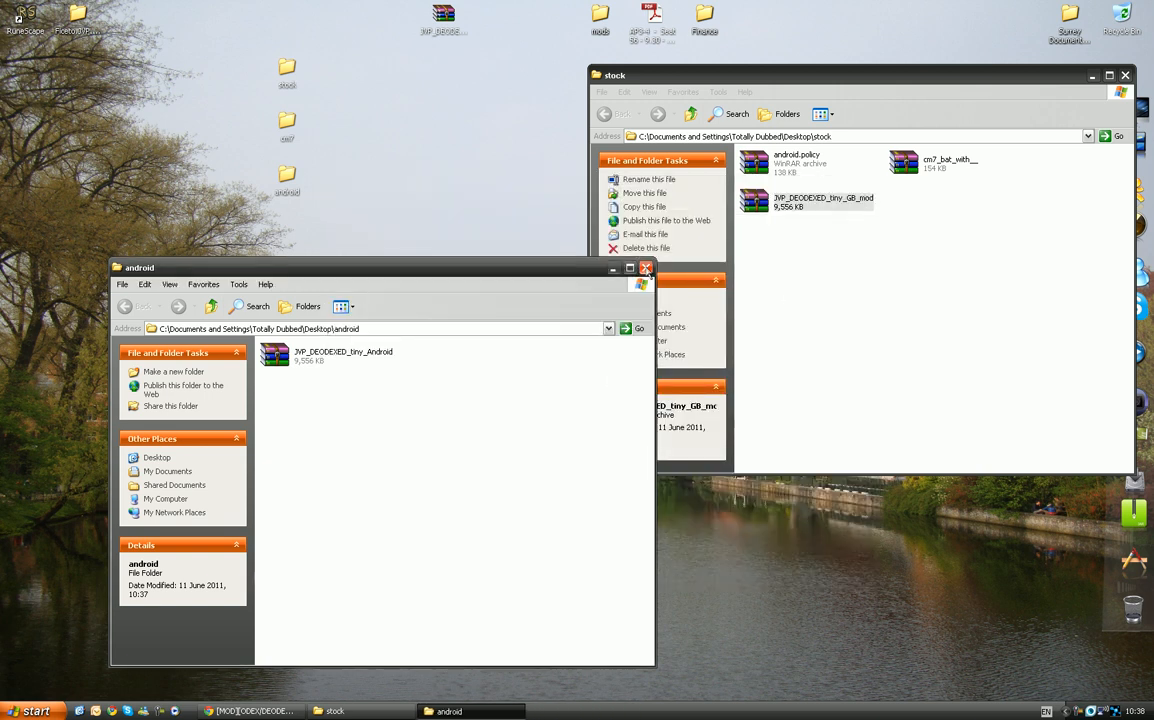
{"action": "left_click", "coordinate": [642, 280]}
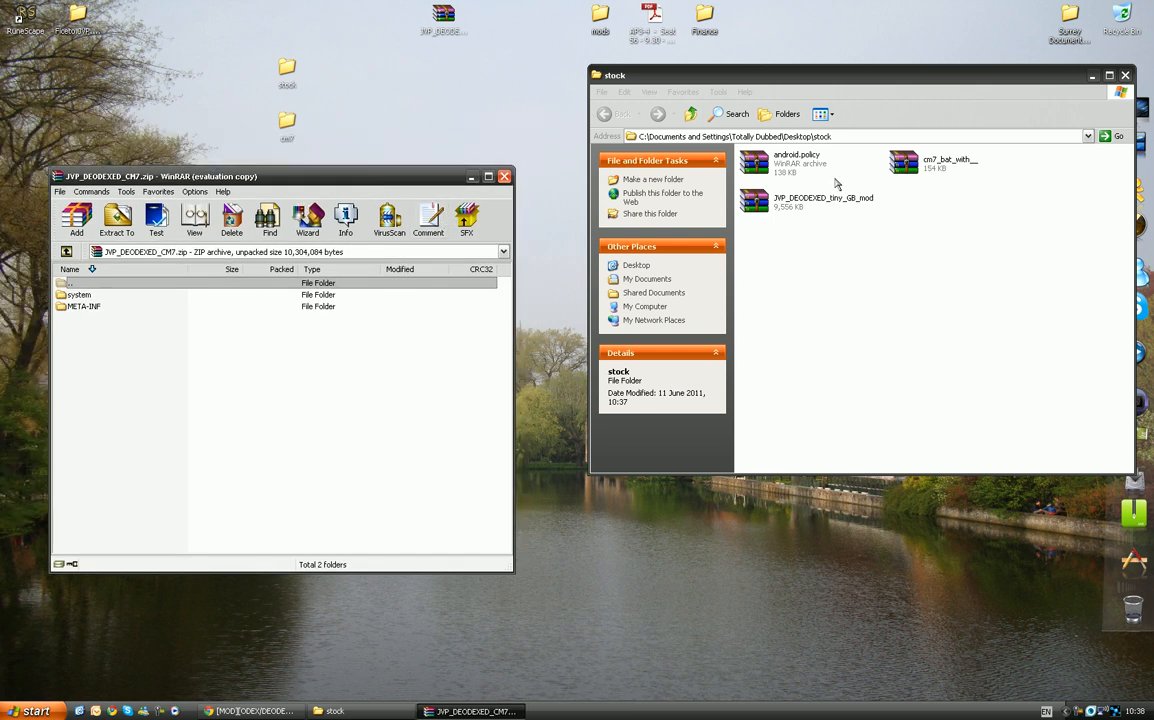
{"action": "mouse_move", "coordinate": [840, 297]}
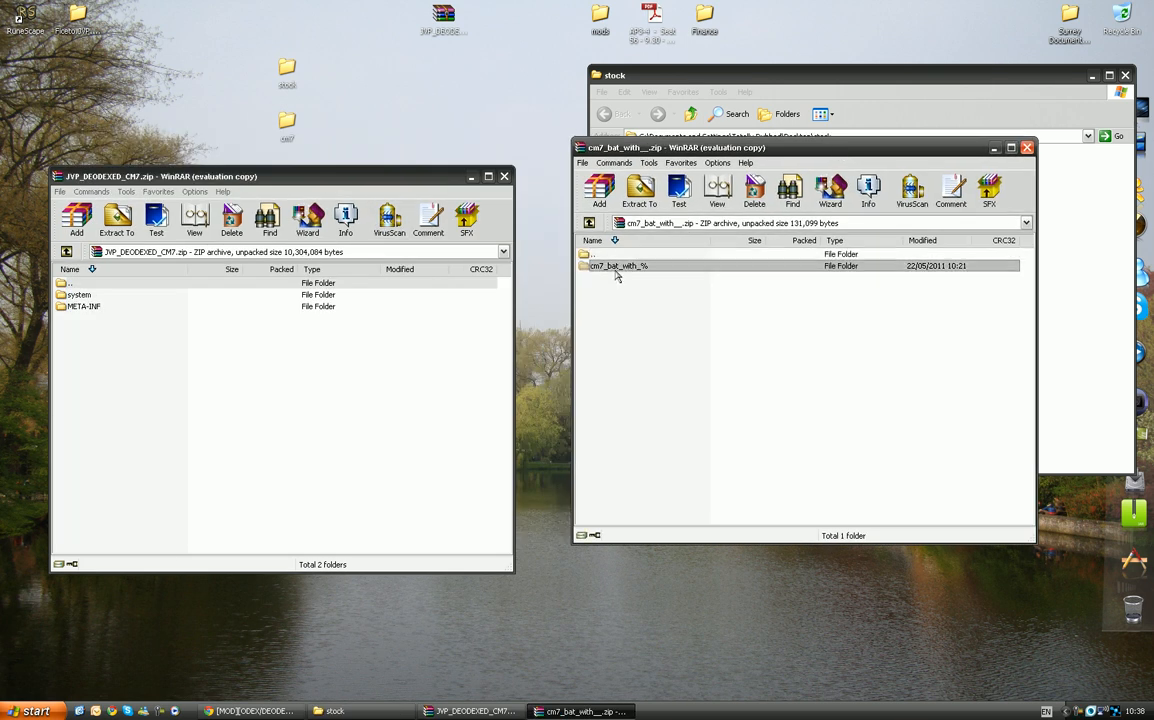
Add the cm7_bat_with_% PNGs to framework-res.apk's res/drawable-hdpi in JVP_DEODEXED_CM7 and save.
{"action": "double_click", "coordinate": [615, 265]}
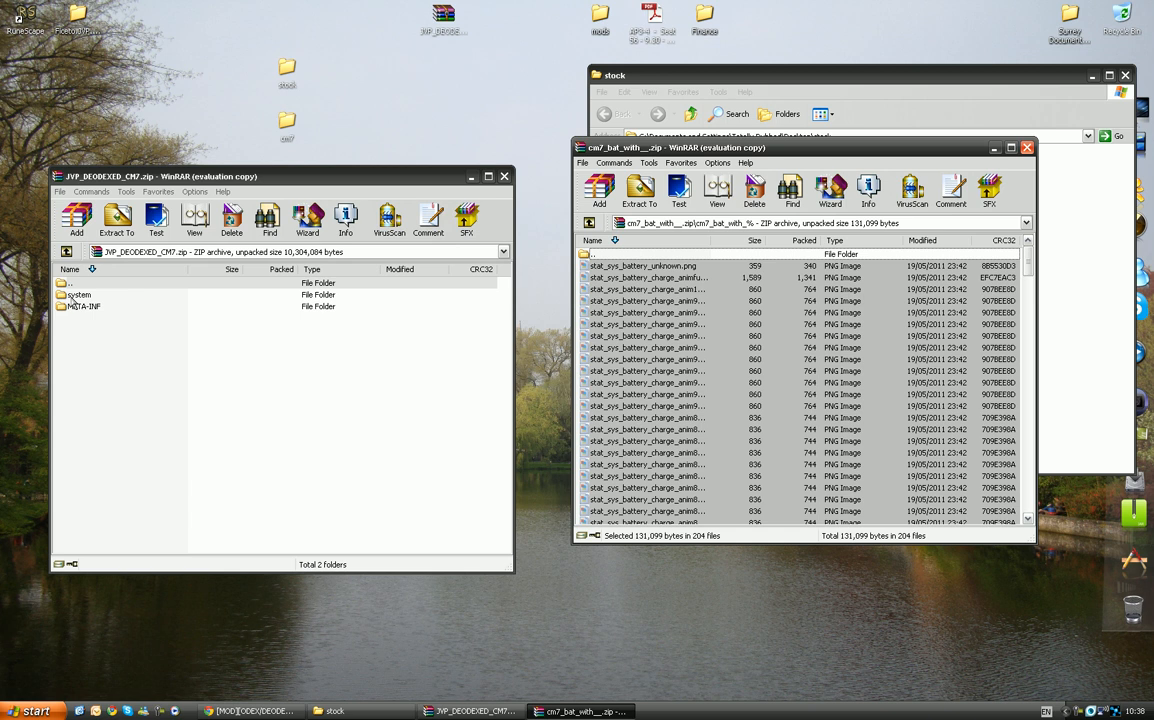
{"action": "double_click", "coordinate": [75, 307]}
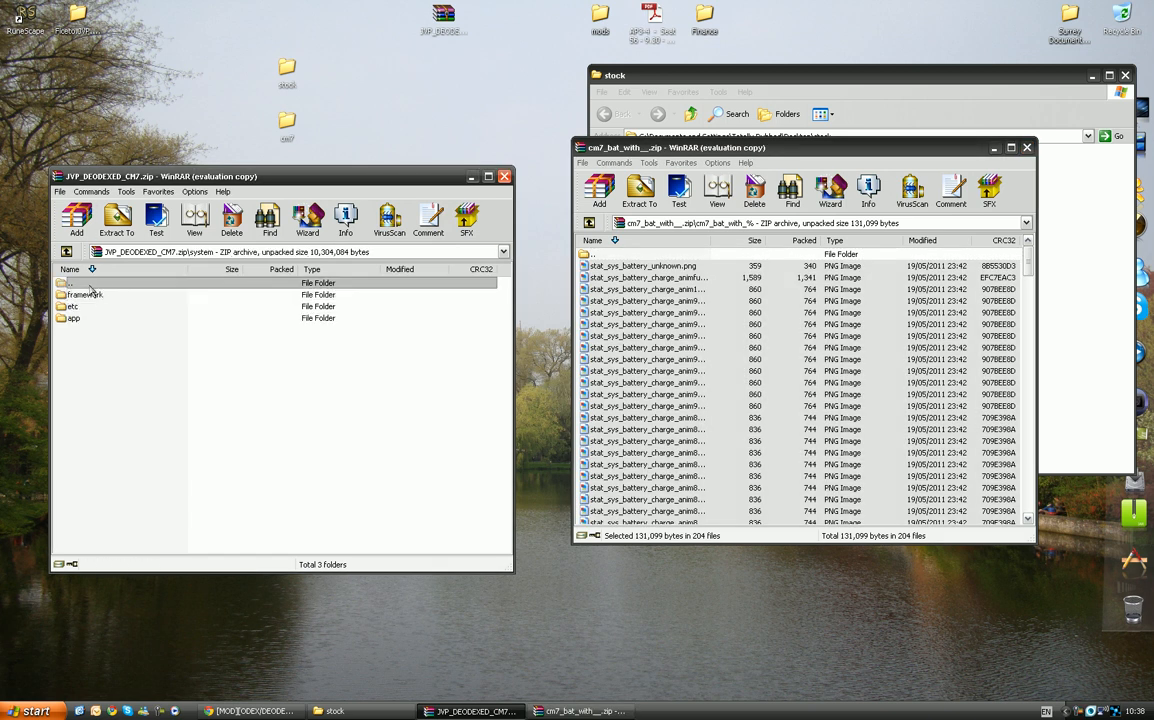
{"action": "double_click", "coordinate": [90, 296]}
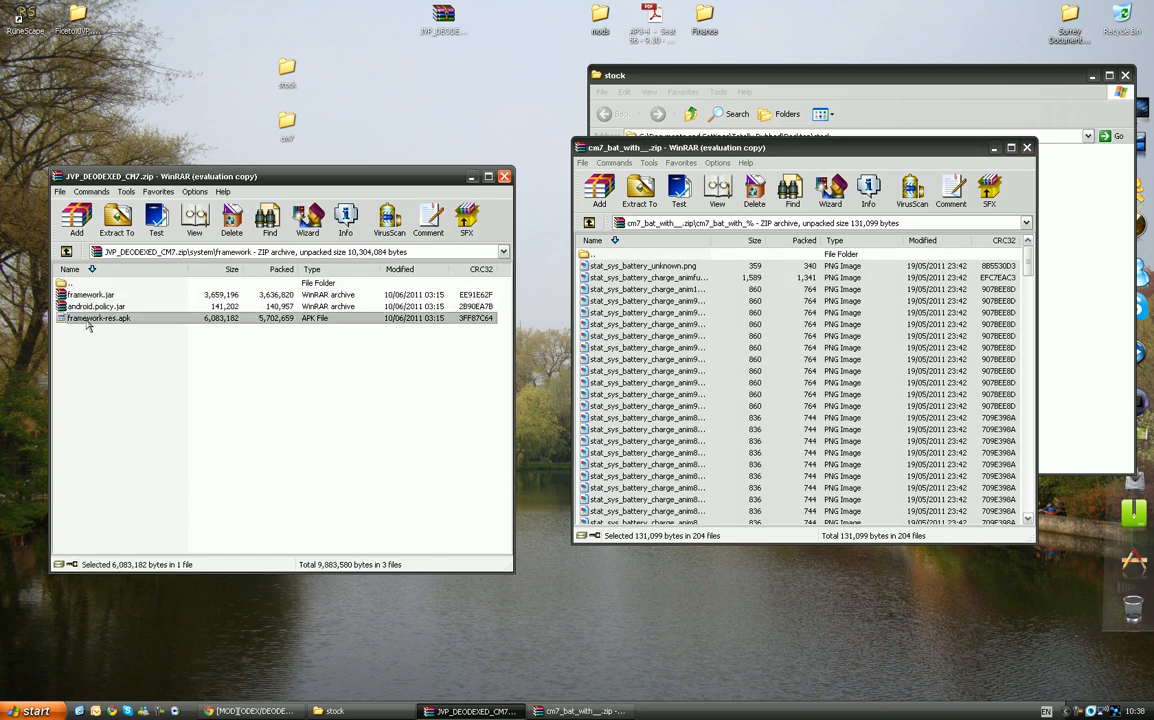
{"action": "double_click", "coordinate": [110, 320]}
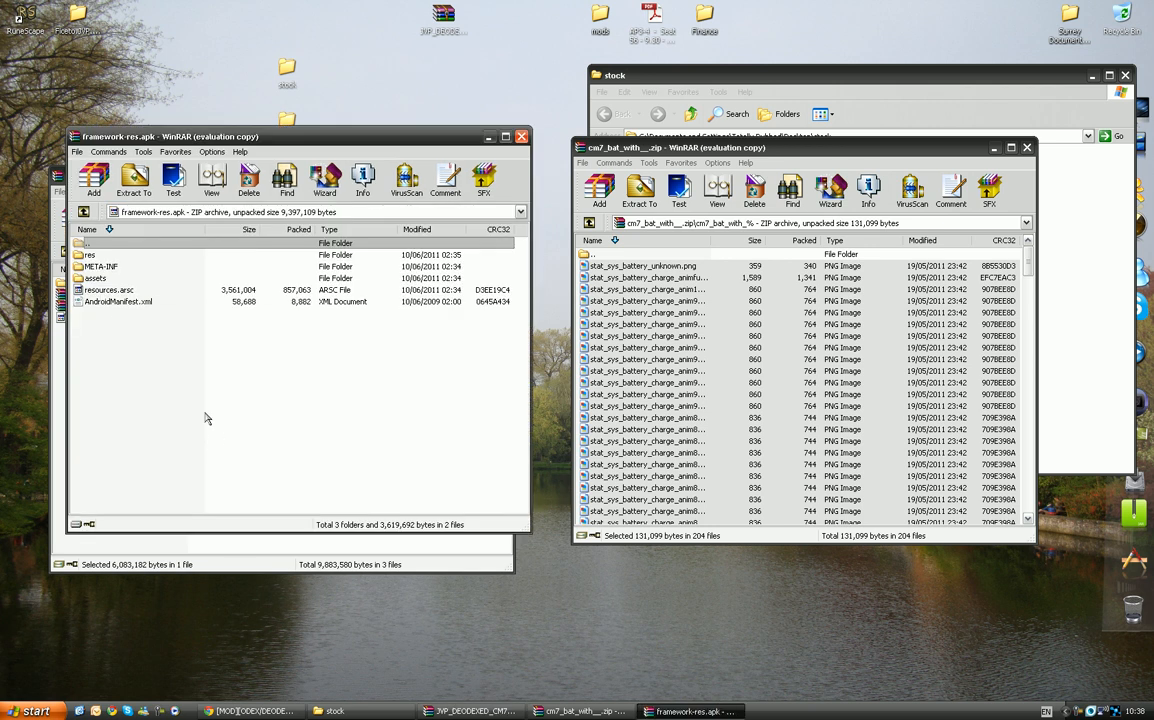
{"action": "left_click", "coordinate": [95, 260]}
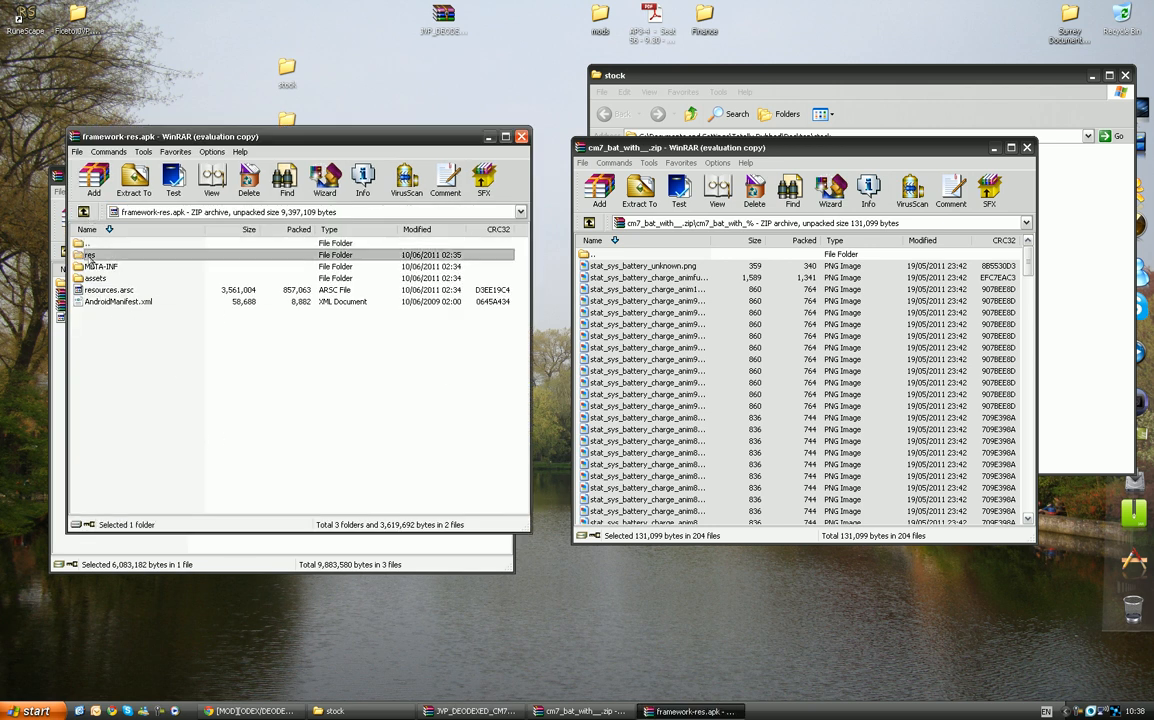
{"action": "double_click", "coordinate": [90, 242]}
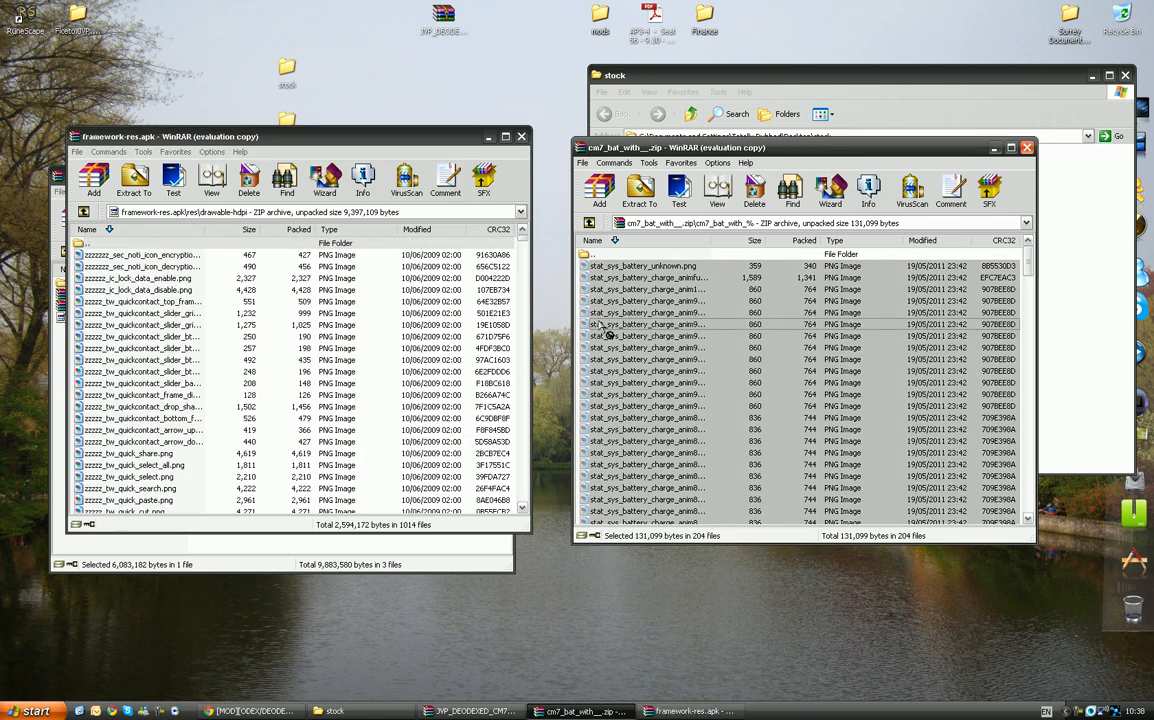
{"action": "left_click", "coordinate": [91, 178]}
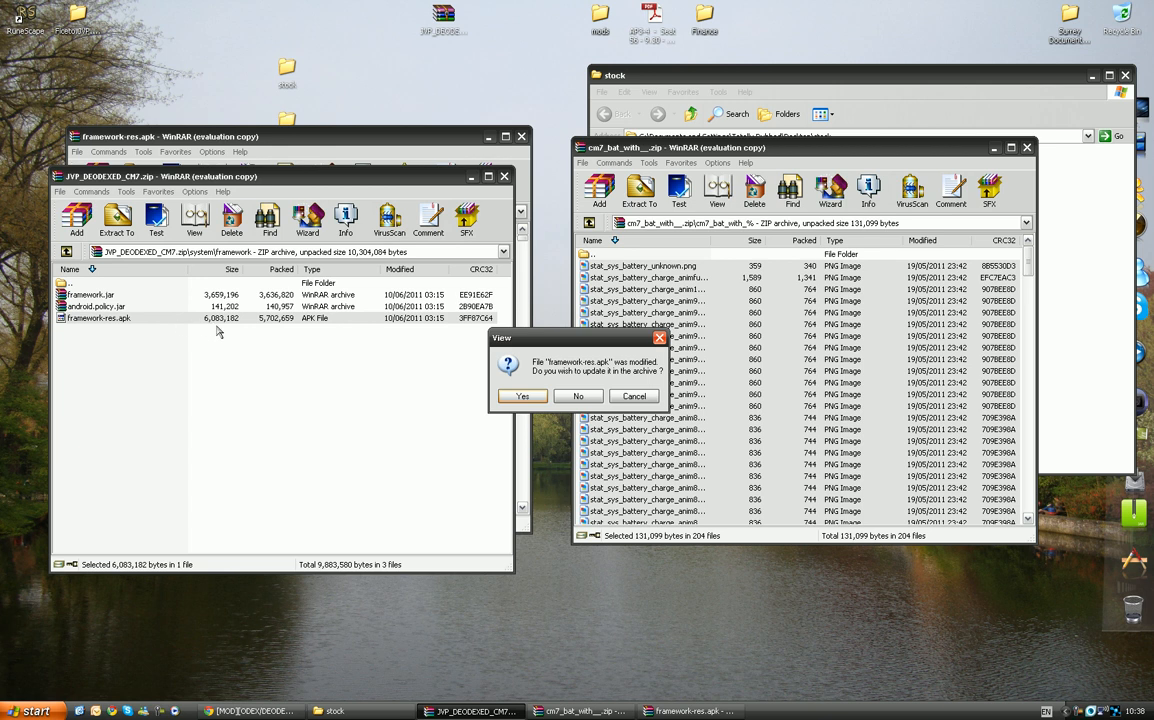
{"action": "left_click", "coordinate": [522, 396]}
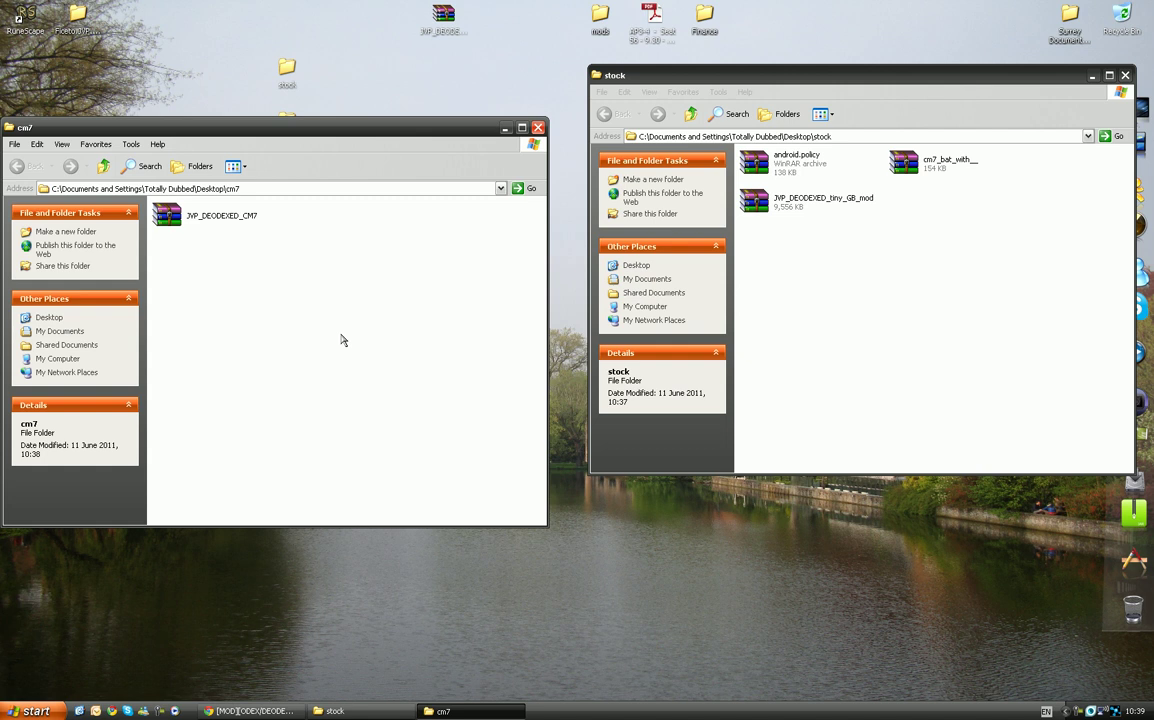
Replace android.policy.jar in JVP_DEODEXED_tiny_Android.zip's system/framework with stock's modded android.policy.
{"action": "left_click", "coordinate": [538, 127]}
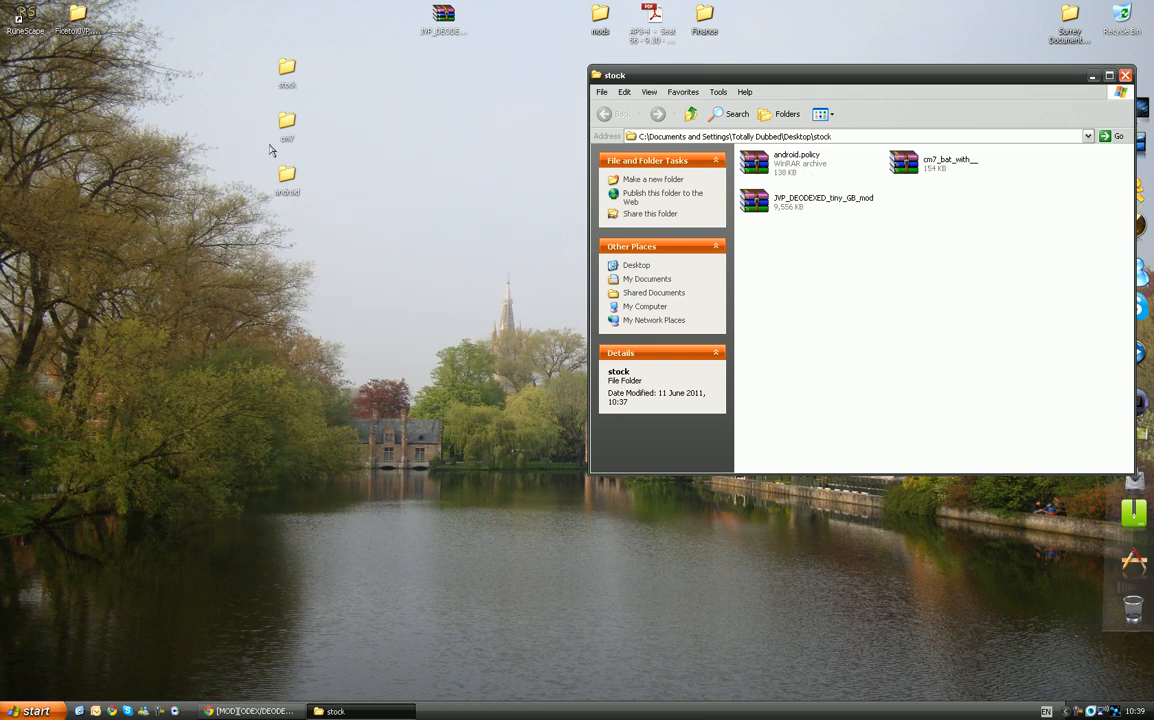
{"action": "double_click", "coordinate": [287, 178]}
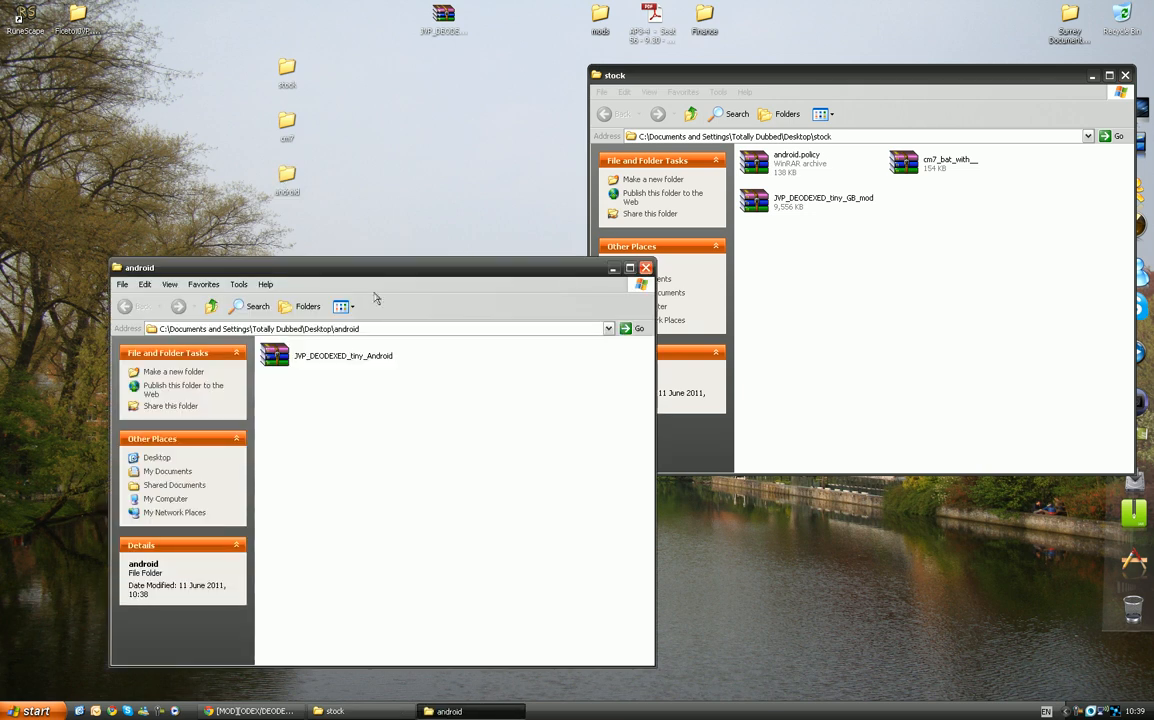
{"action": "double_click", "coordinate": [330, 355]}
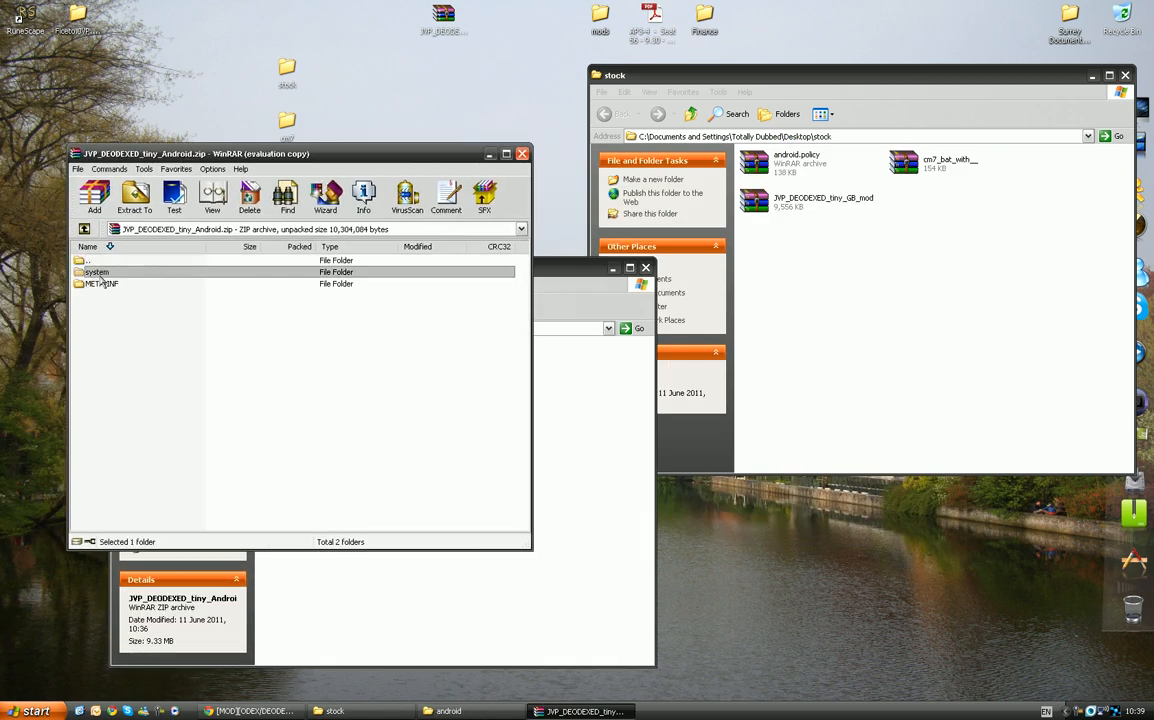
{"action": "double_click", "coordinate": [97, 271]}
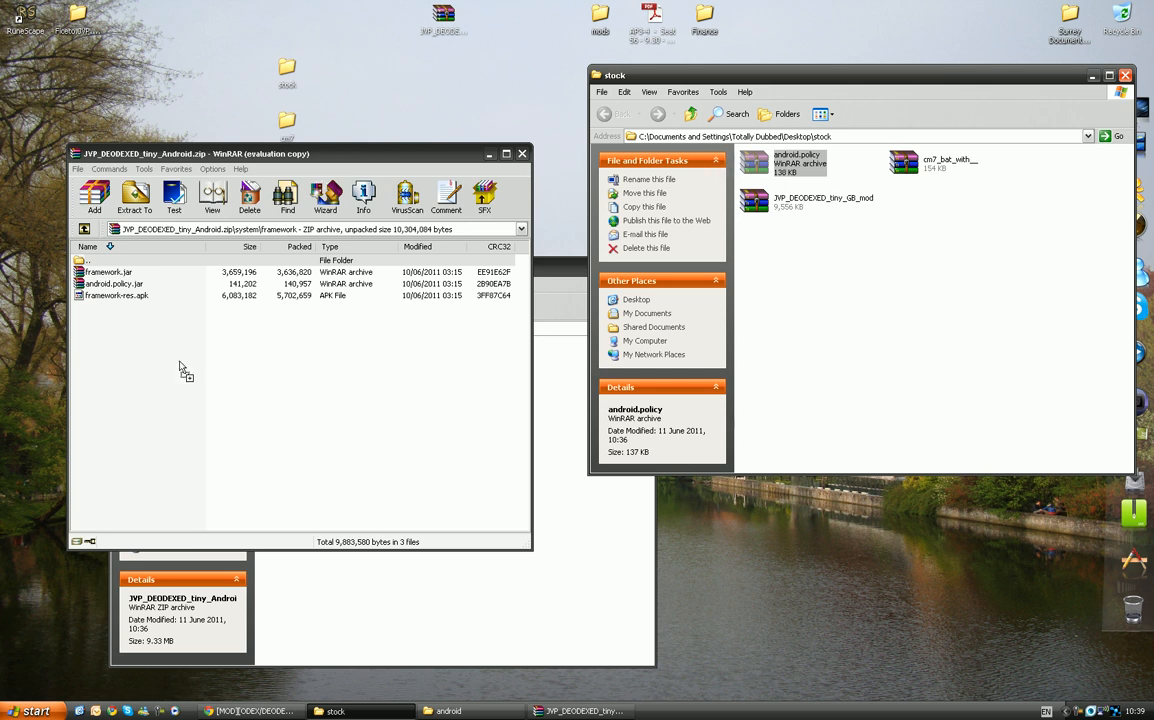
{"action": "left_click", "coordinate": [94, 195]}
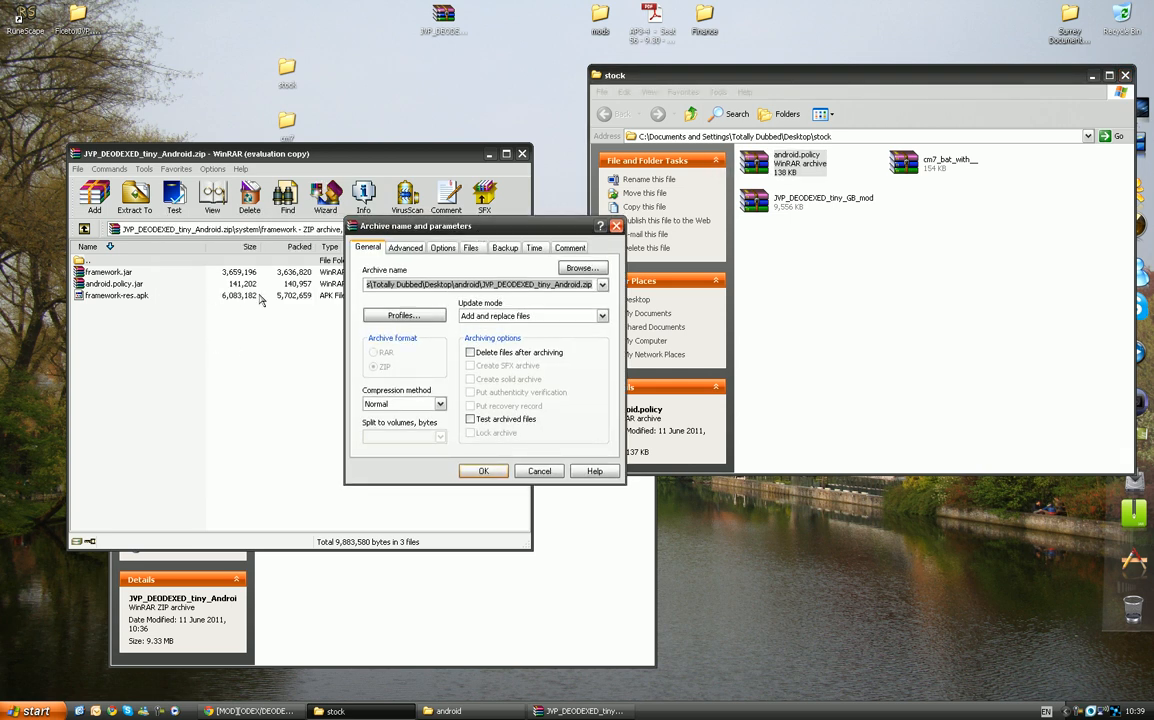
{"action": "left_click", "coordinate": [484, 471]}
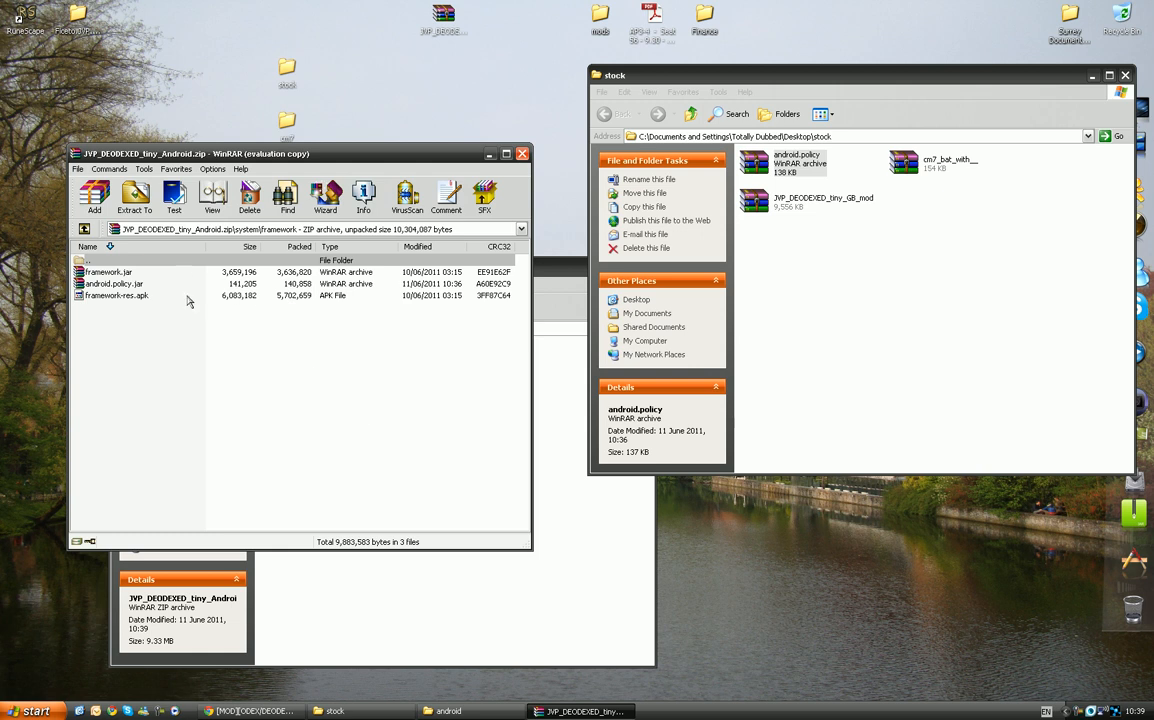
{"action": "mouse_move", "coordinate": [382, 437]}
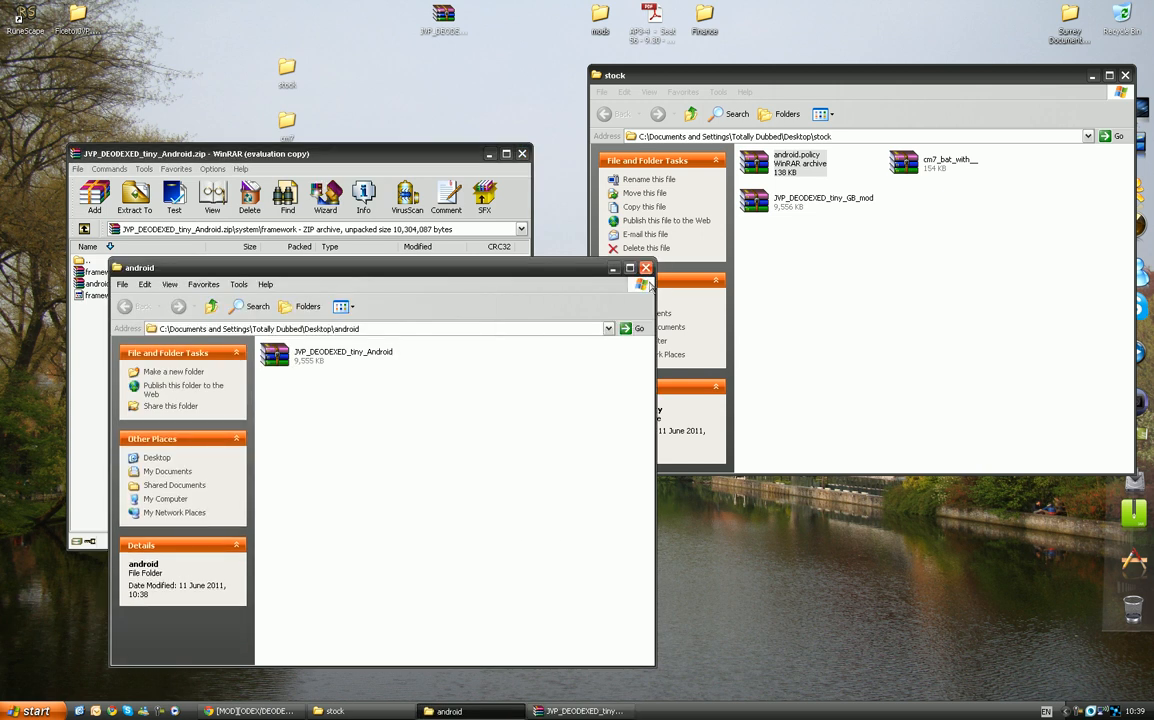
Add the cm7_bat_with_% PNGs to framework-res.apk's drawable-hdpi in JVP_DEODEXED_tiny_Android.zip.
{"action": "left_click", "coordinate": [645, 267]}
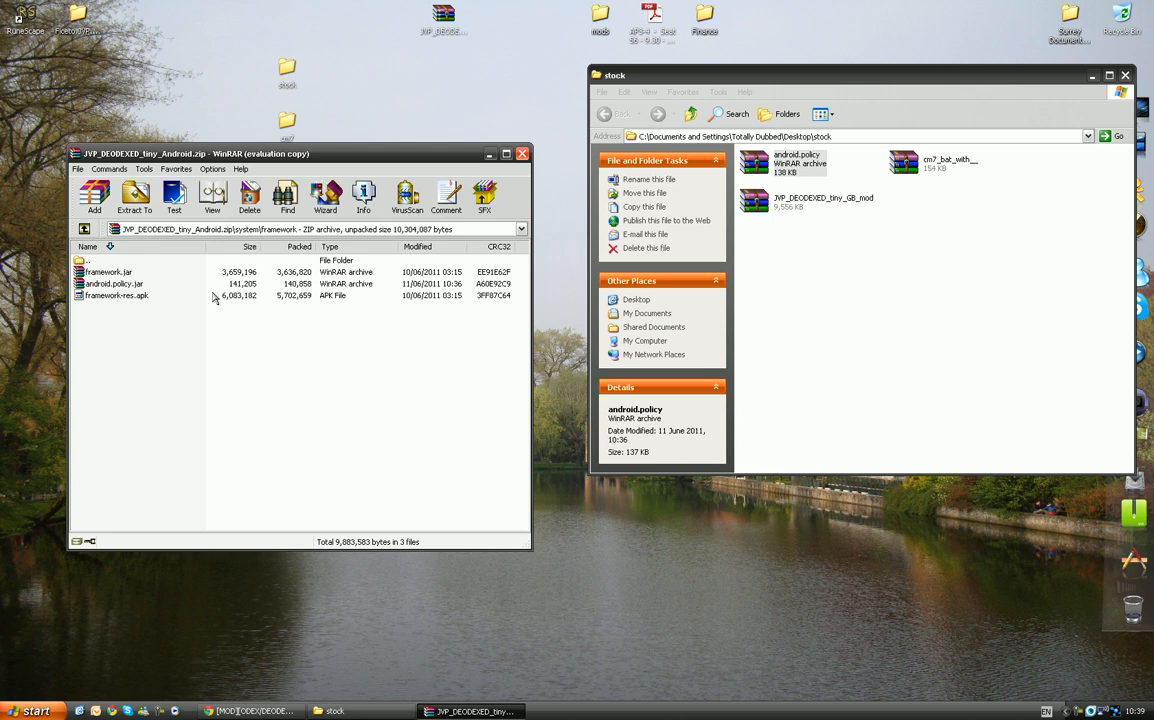
{"action": "left_click_drag", "start_coordinate": [300, 153], "coordinate": [324, 177]}
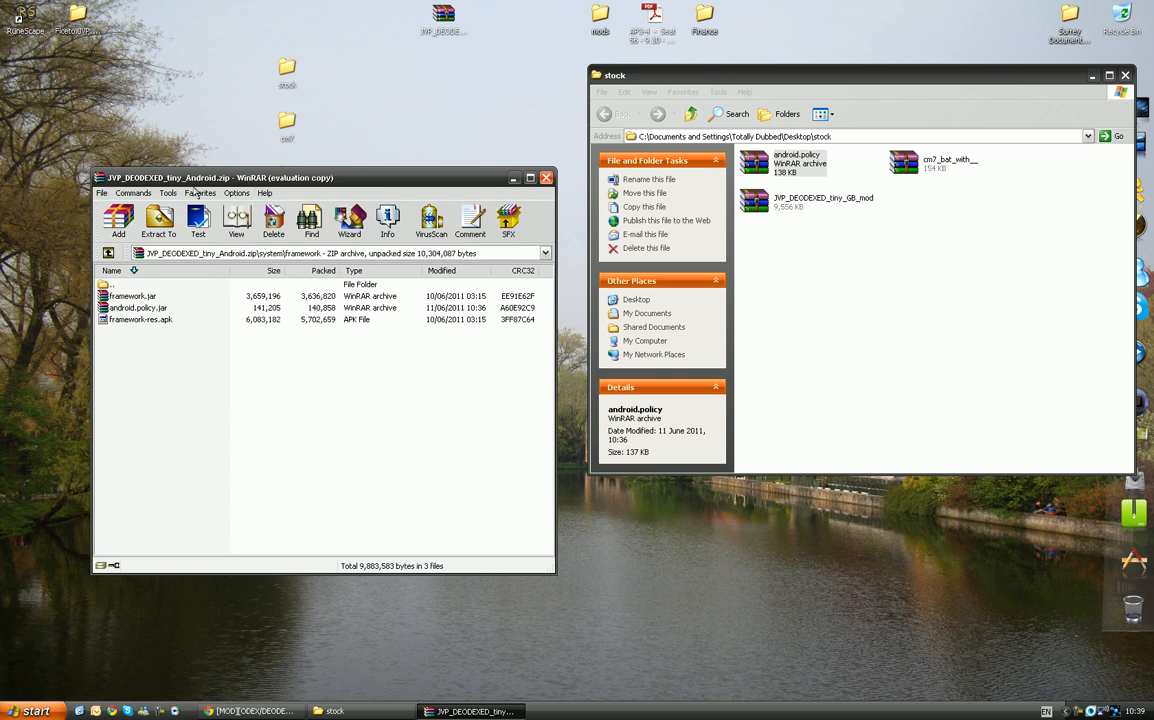
{"action": "double_click", "coordinate": [140, 319]}
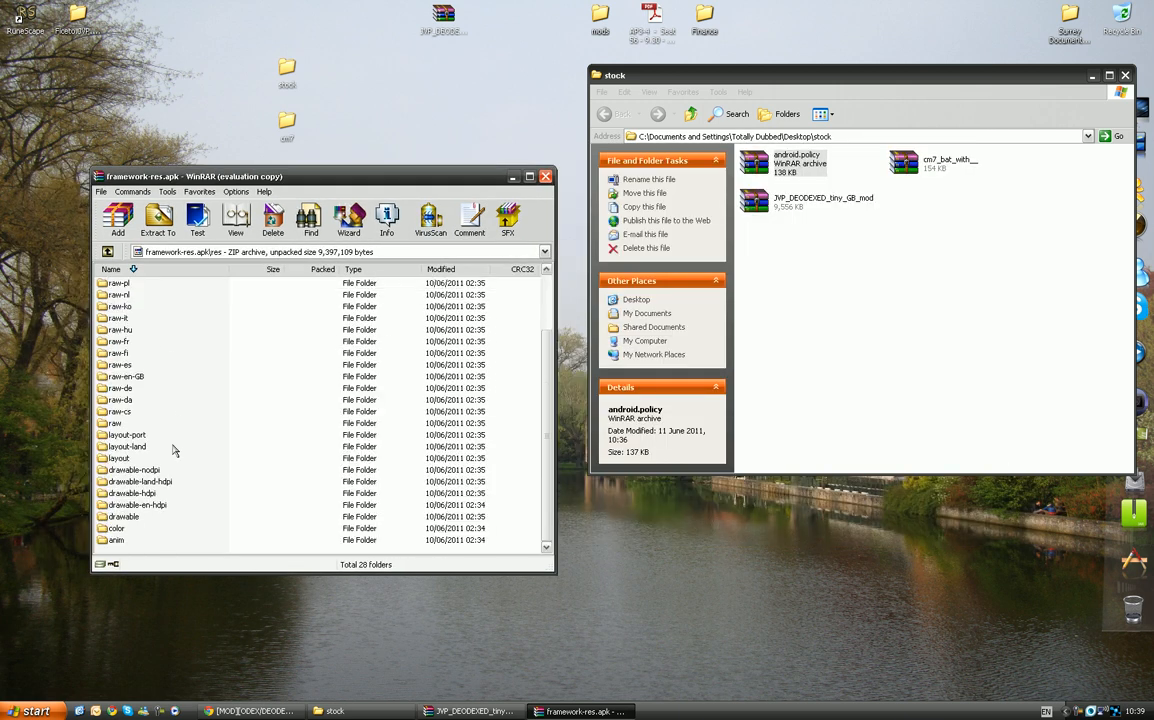
{"action": "double_click", "coordinate": [130, 493]}
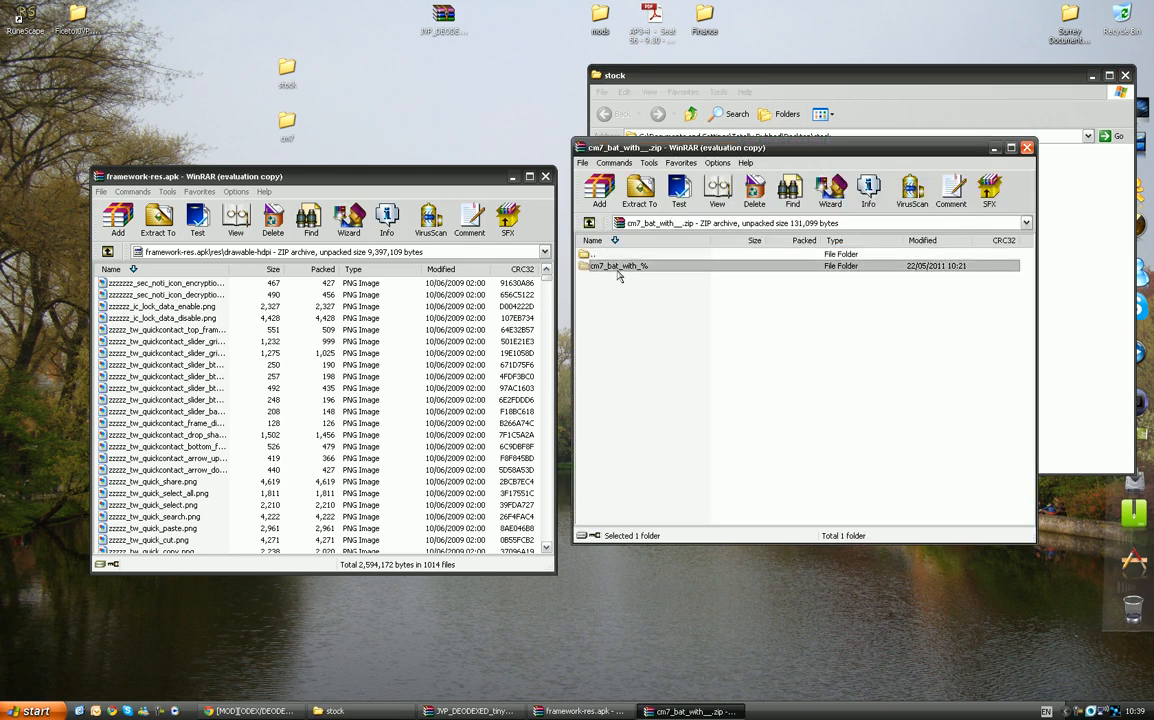
{"action": "double_click", "coordinate": [635, 265]}
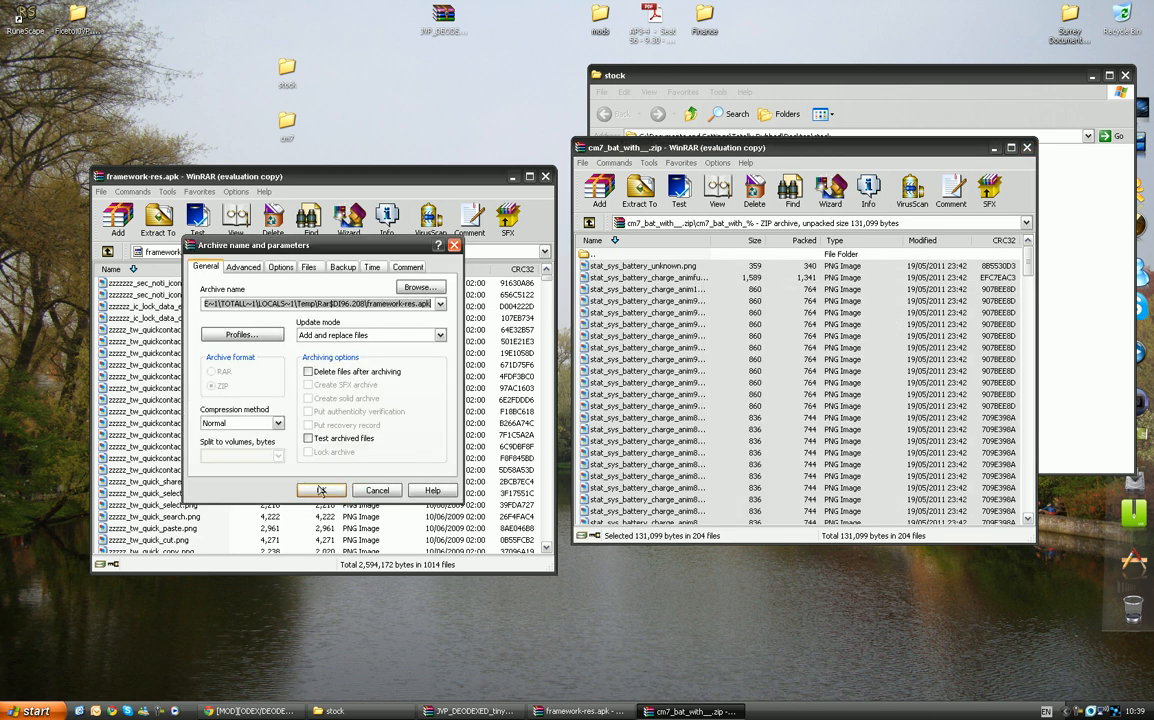
{"action": "left_click", "coordinate": [320, 489]}
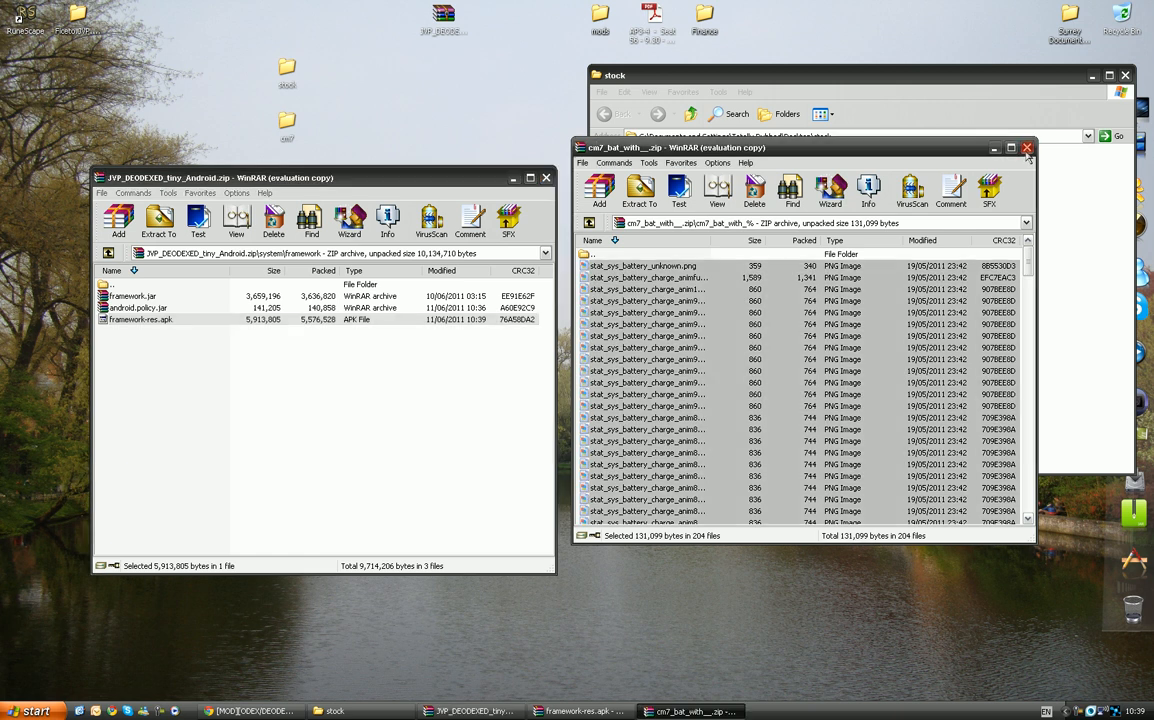
{"action": "left_click", "coordinate": [1027, 147]}
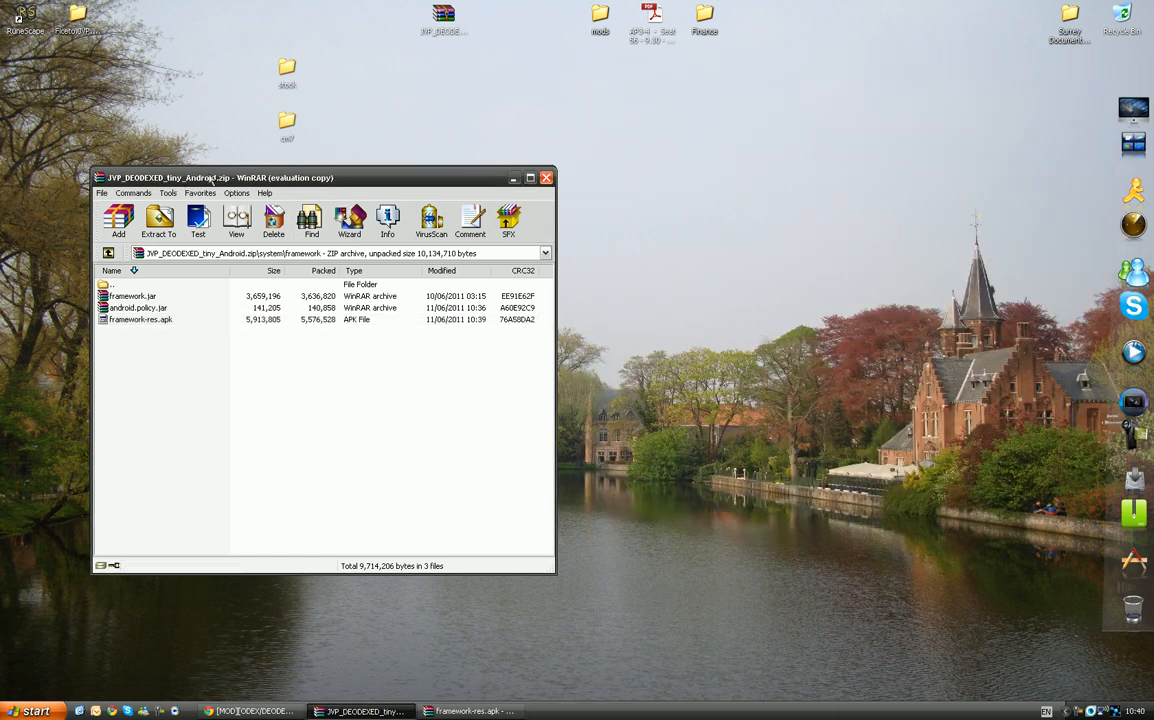
{"action": "mouse_move", "coordinate": [248, 157]}
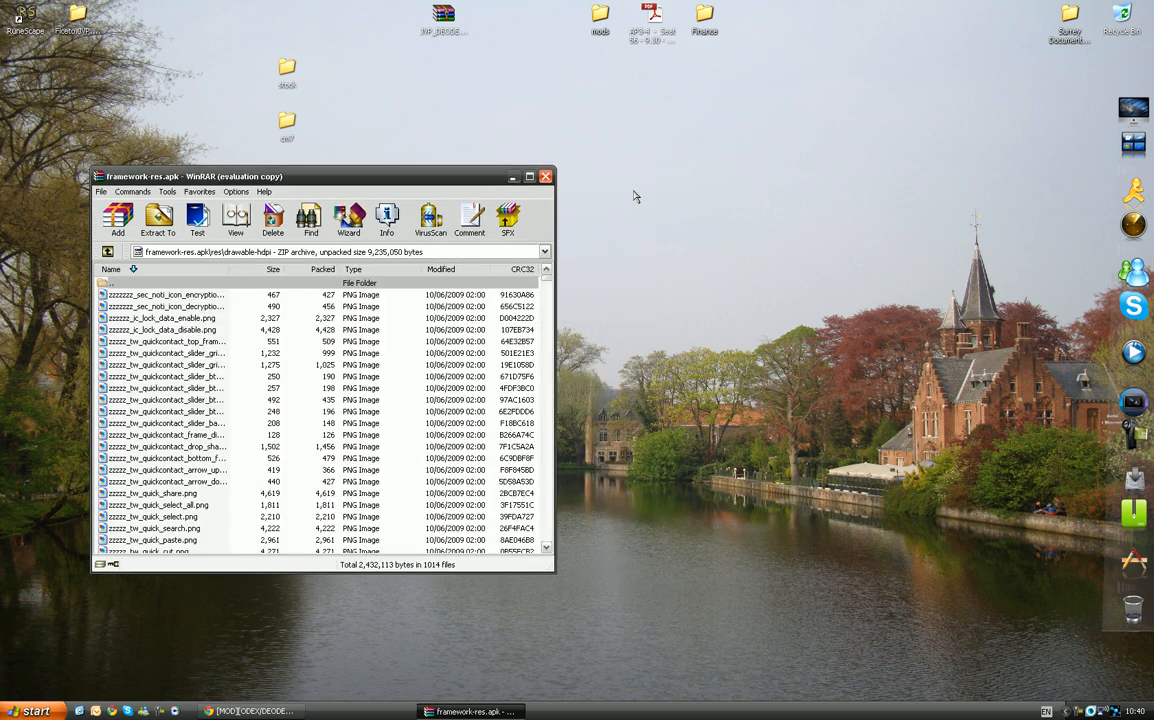
Close the framework-res archive and view JVP_DEODEXED_tiny_Android.zip in the android folder.
{"action": "left_click", "coordinate": [543, 176]}
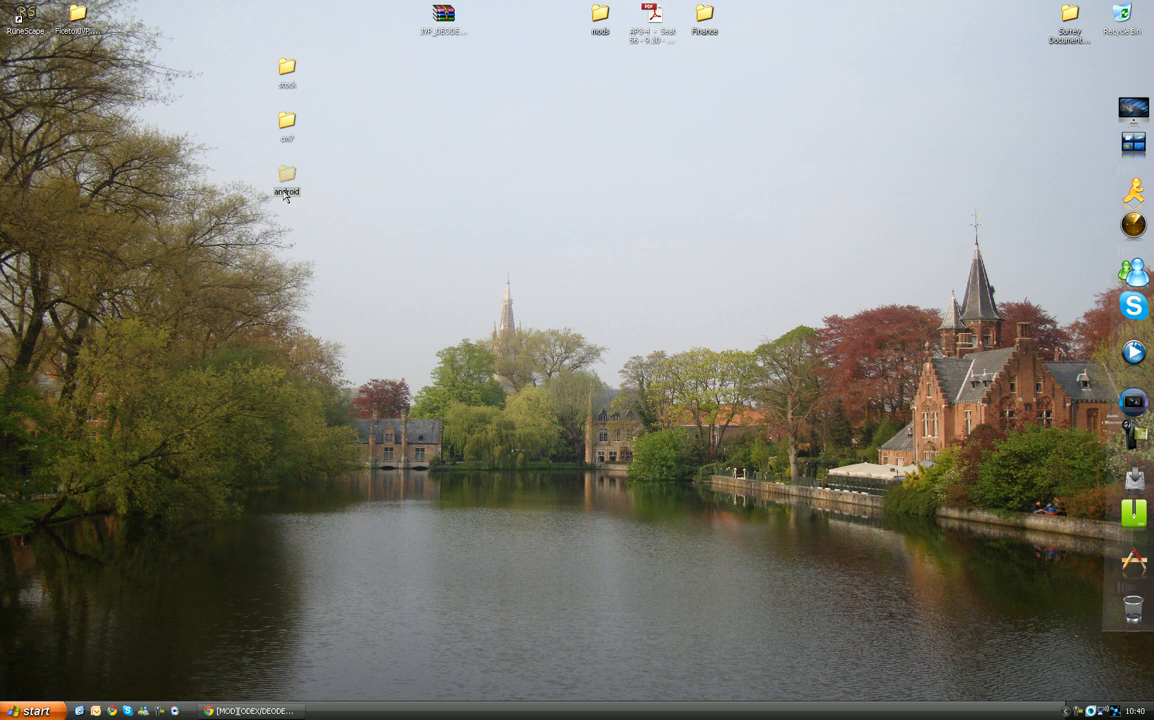
{"action": "double_click", "coordinate": [287, 172]}
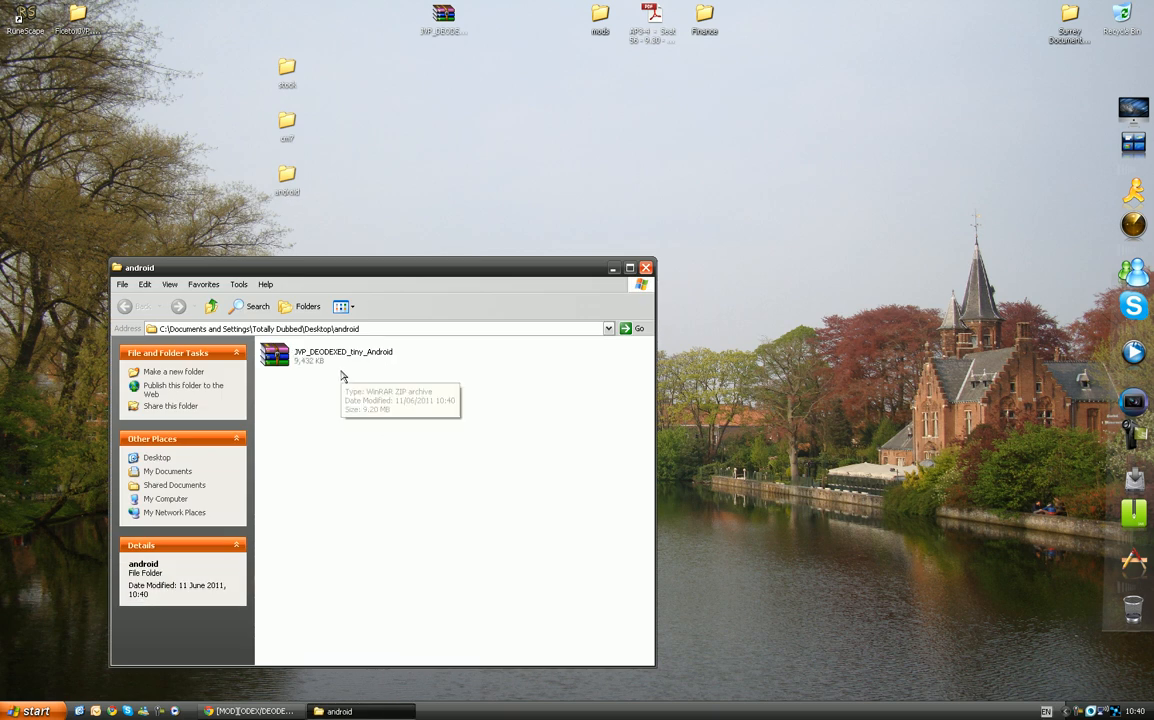
{"action": "left_click", "coordinate": [343, 355]}
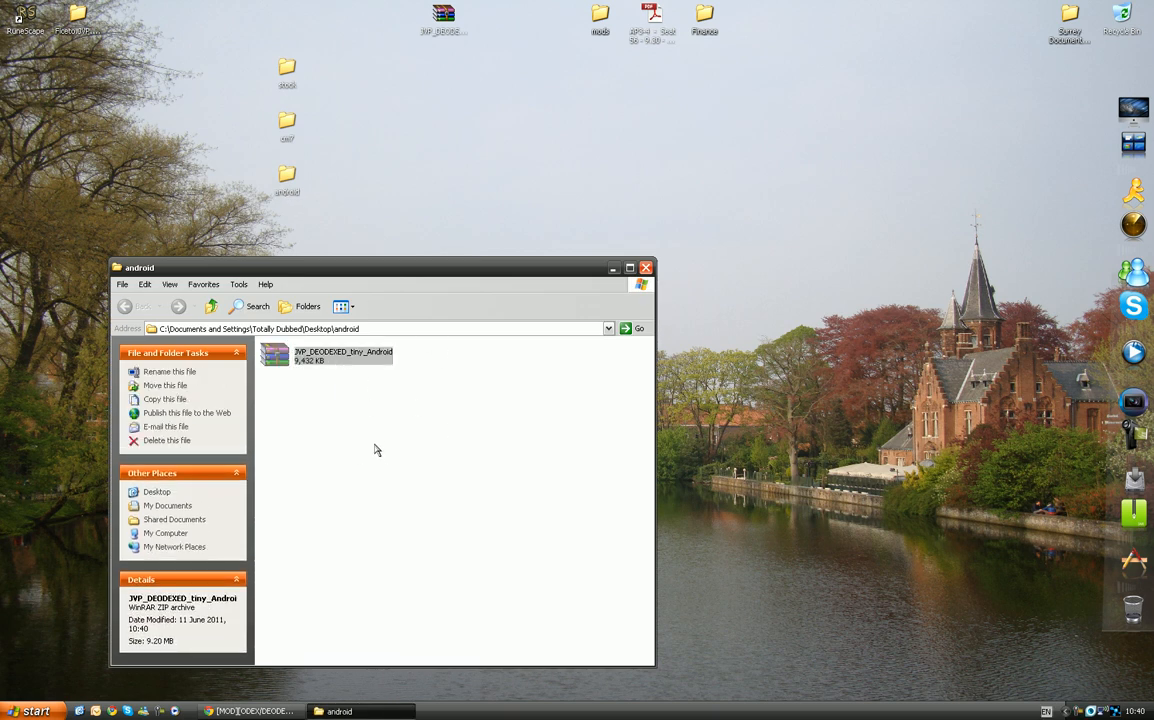
{"action": "left_click", "coordinate": [377, 450]}
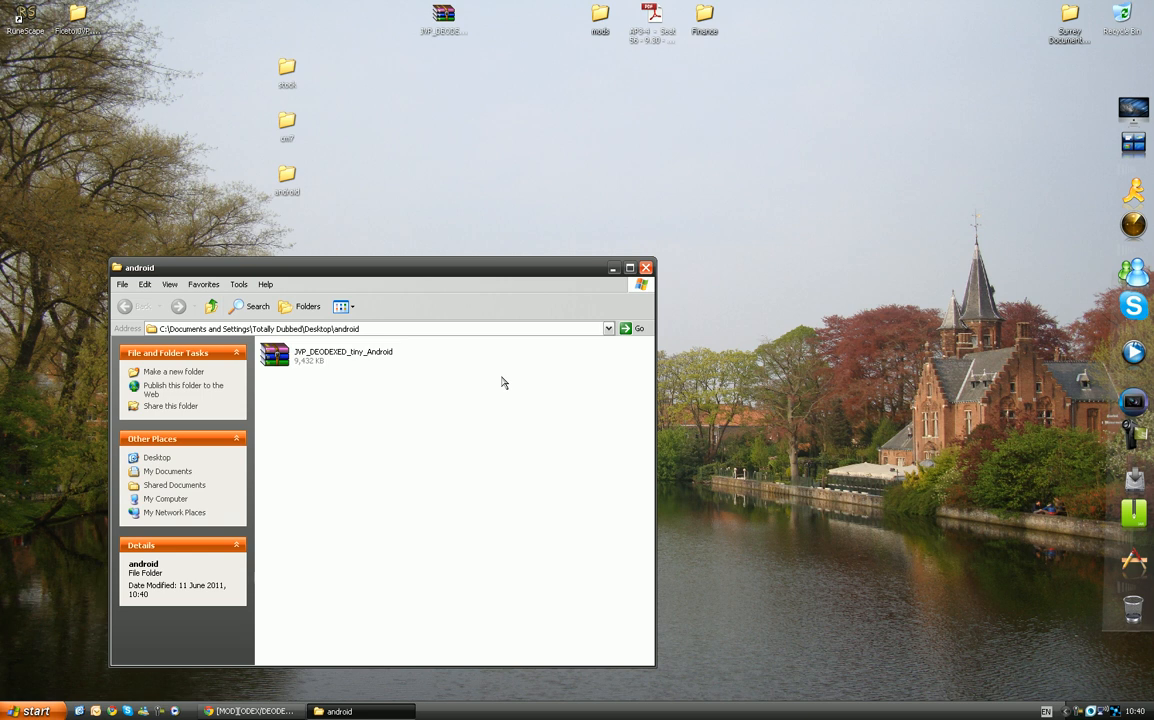
{"action": "mouse_move", "coordinate": [372, 320]}
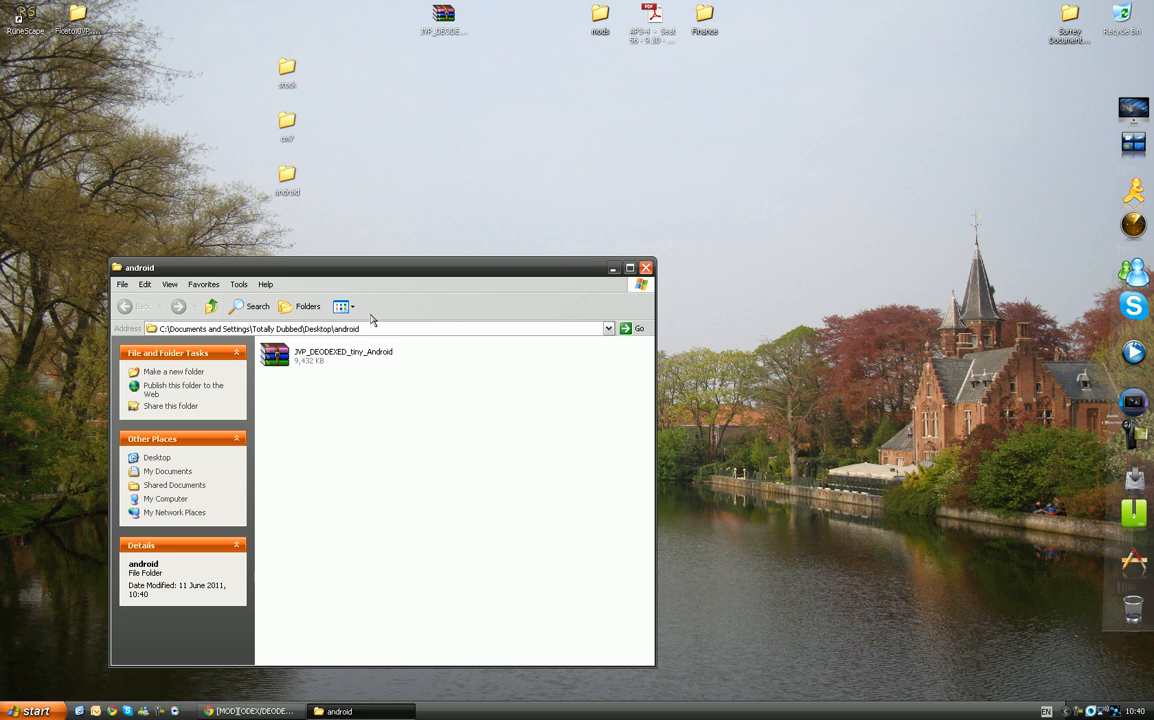
{"action": "mouse_move", "coordinate": [400, 368]}
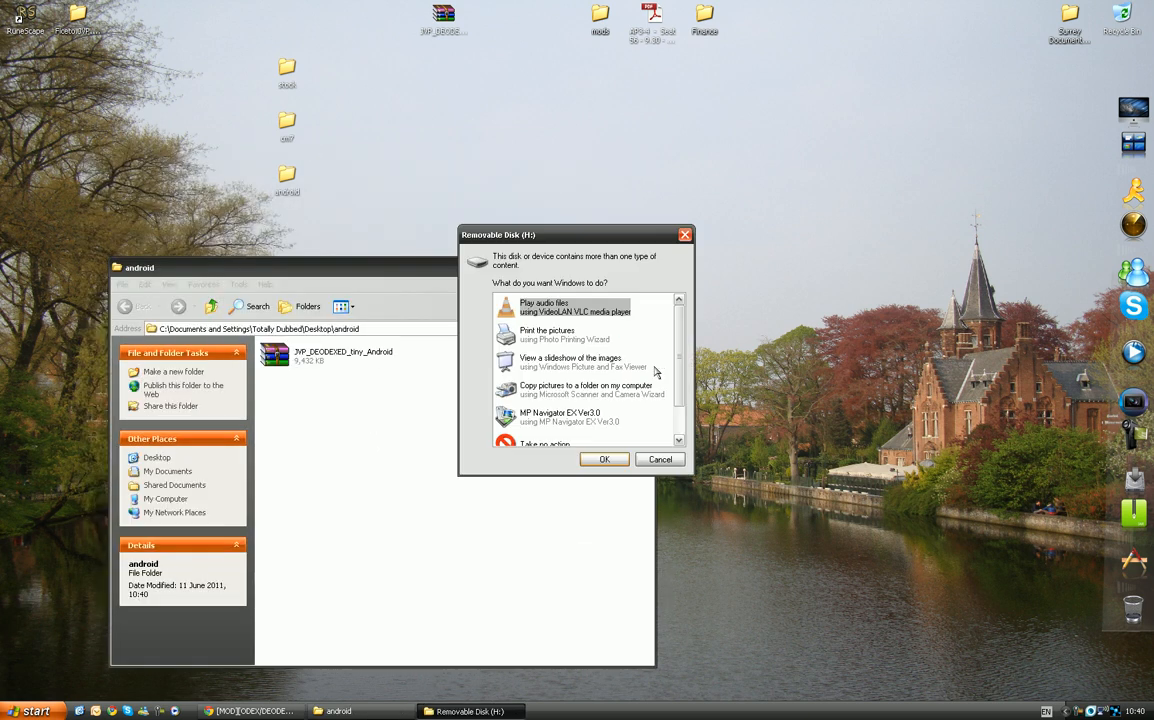
Delete the old JVP_DEODEXED zips from Removable Disk (G:), confirming the deletion.
{"action": "scroll", "scroll_direction": "down", "scroll_amount": 3}
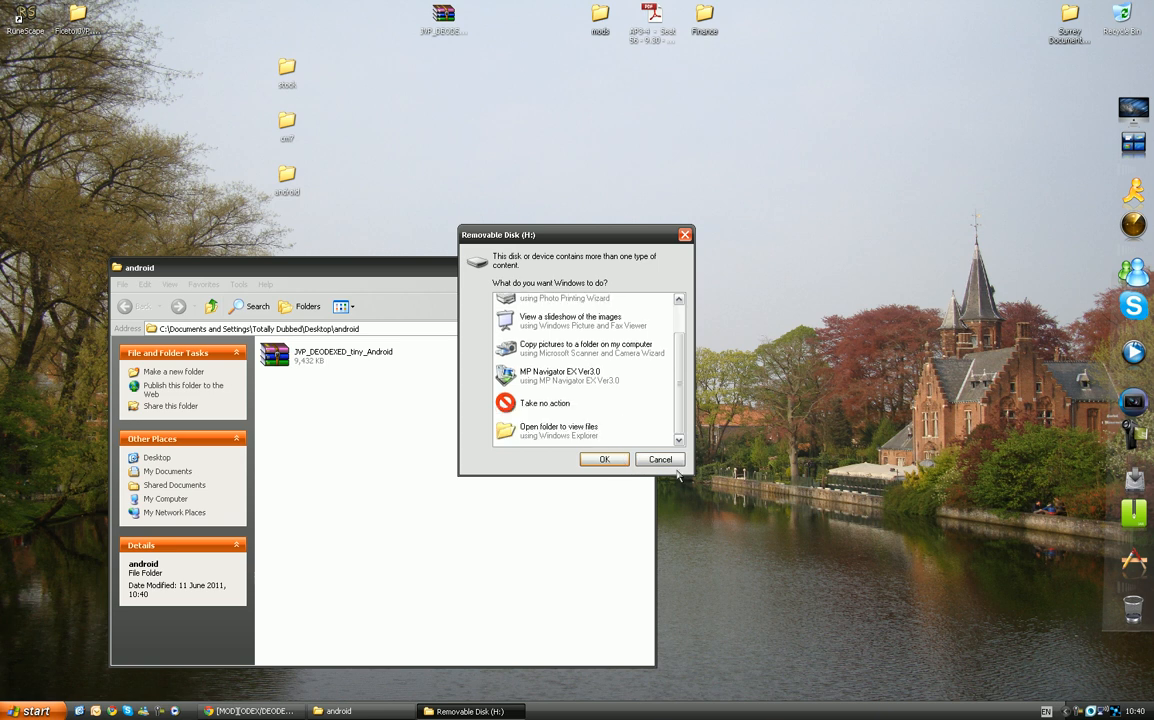
{"action": "left_click", "coordinate": [604, 459]}
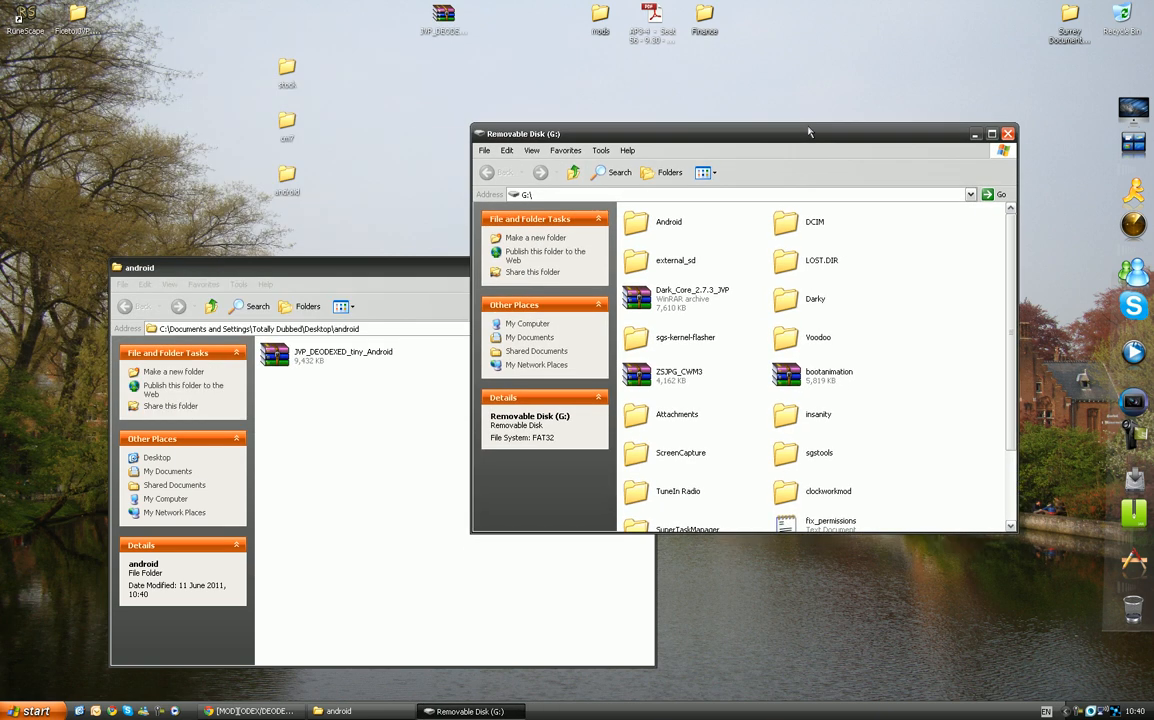
{"action": "scroll", "scroll_direction": "down", "scroll_amount": 3}
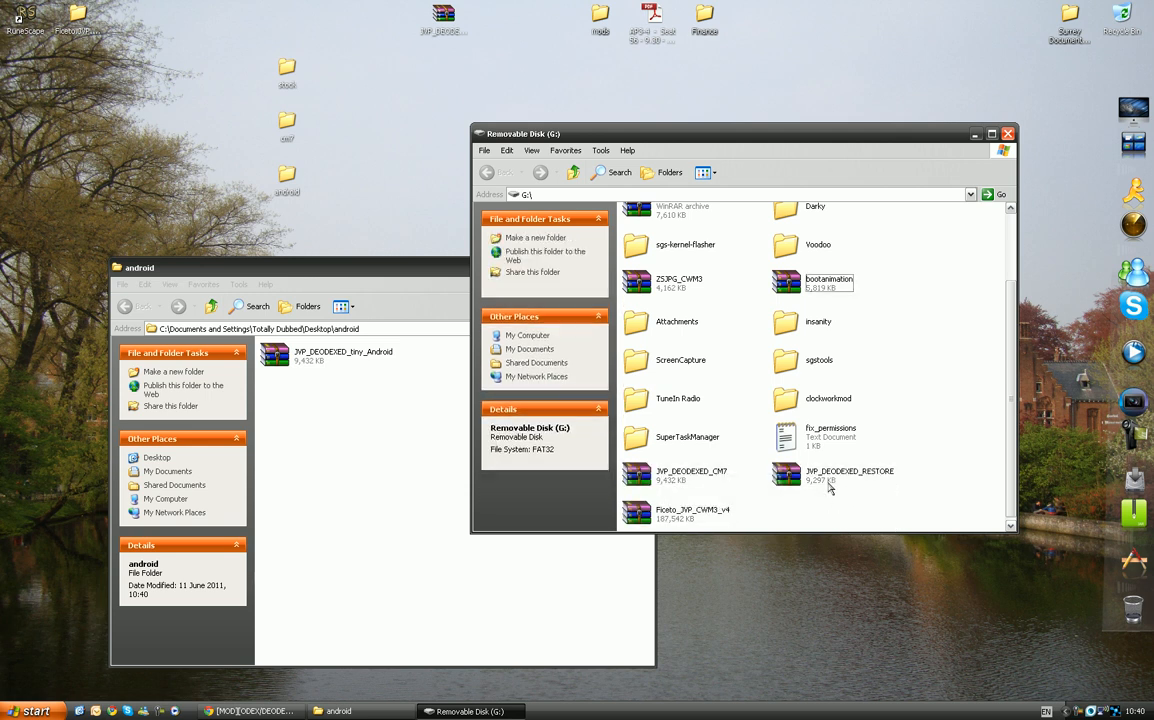
{"action": "key", "text": "Delete"}
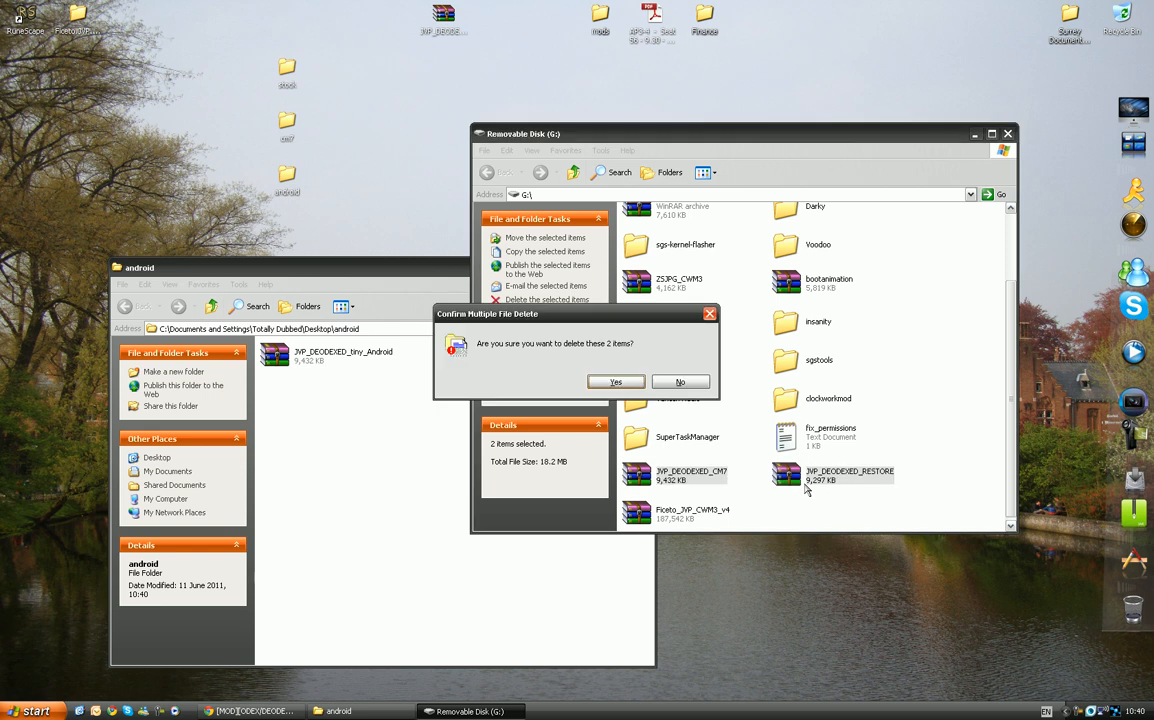
{"action": "left_click", "coordinate": [615, 381]}
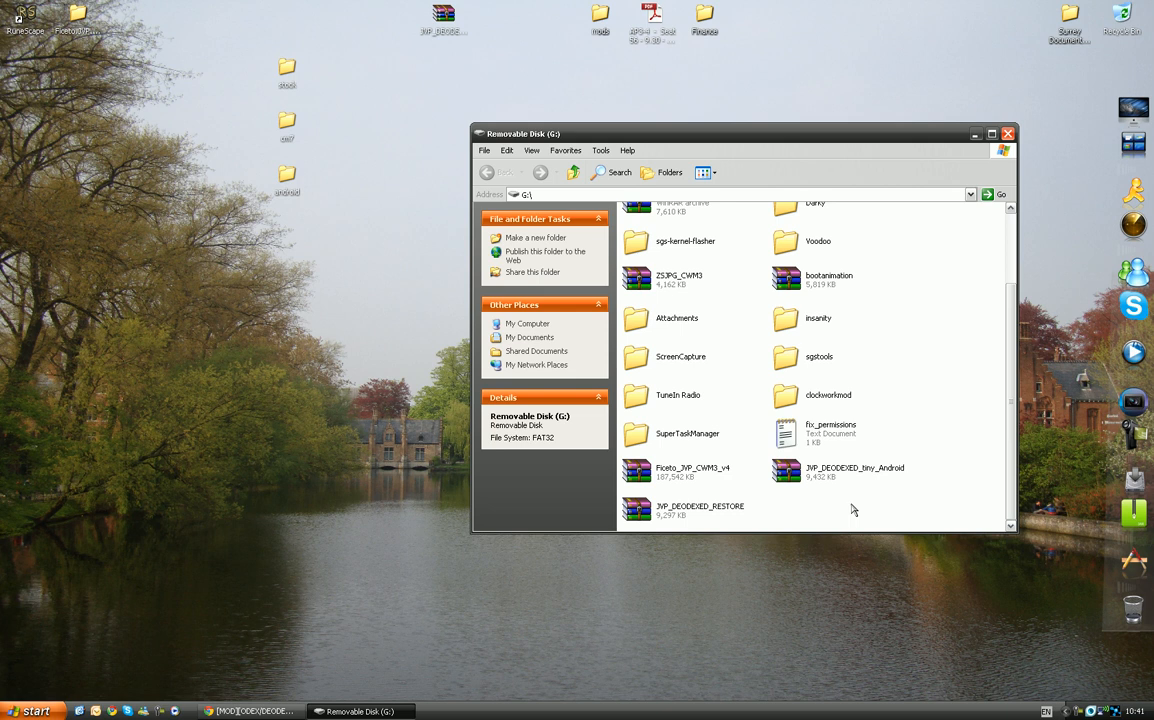
{"action": "left_click_drag", "start_coordinate": [744, 133], "coordinate": [726, 136]}
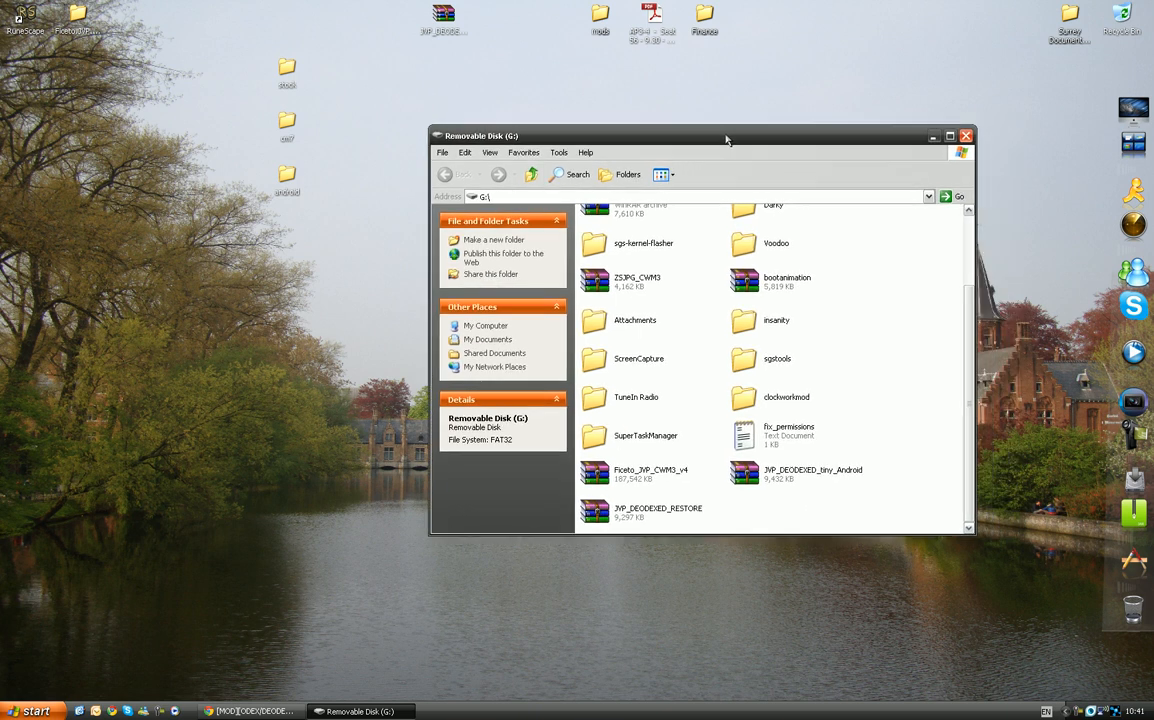
{"action": "mouse_move", "coordinate": [842, 308]}
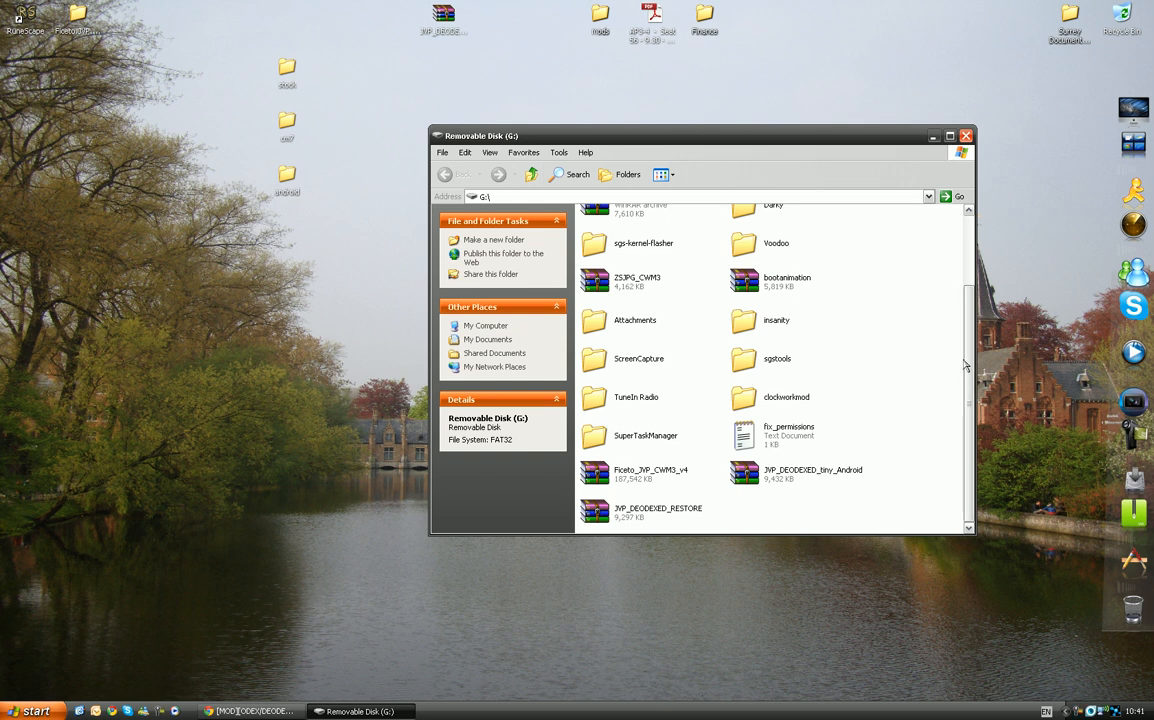
{"action": "mouse_move", "coordinate": [920, 390]}
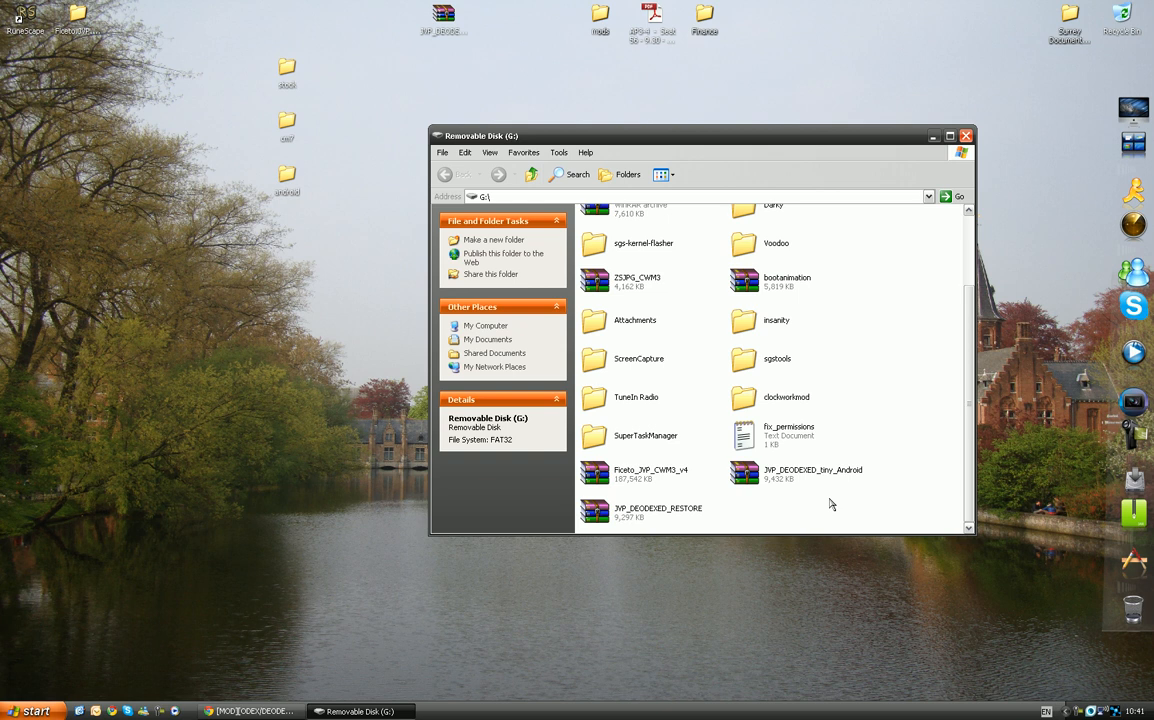
{"action": "mouse_move", "coordinate": [150, 57]}
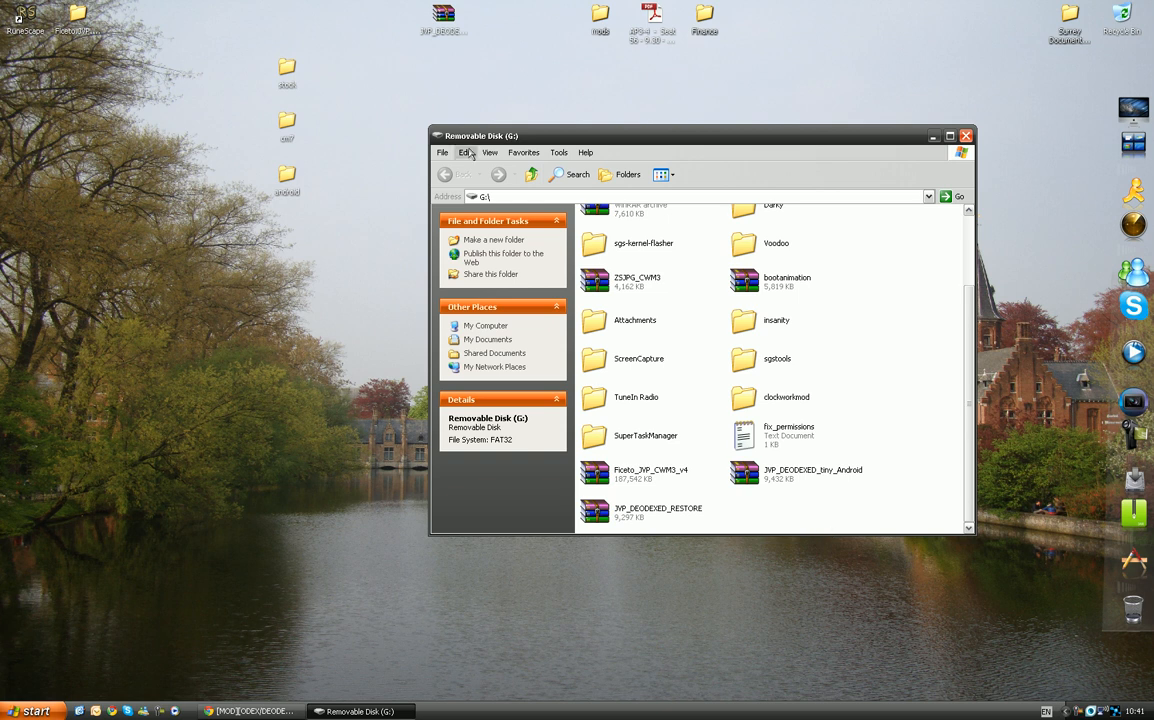
{"action": "mouse_move", "coordinate": [821, 427]}
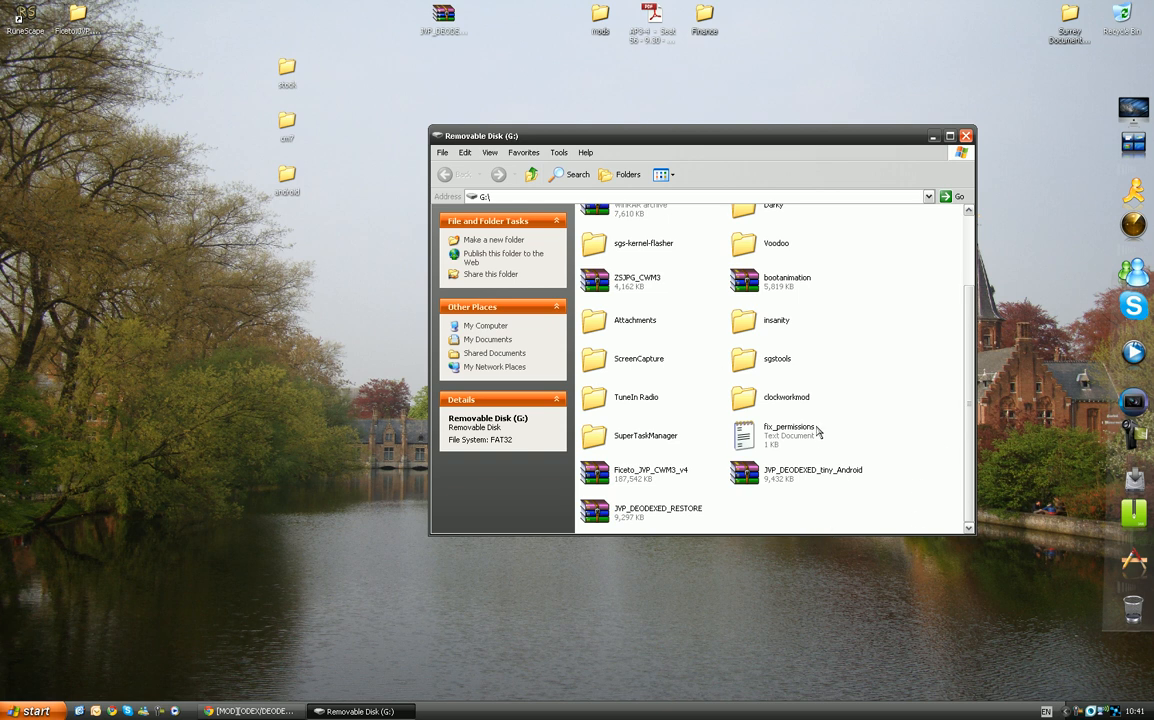
{"action": "mouse_move", "coordinate": [888, 517]}
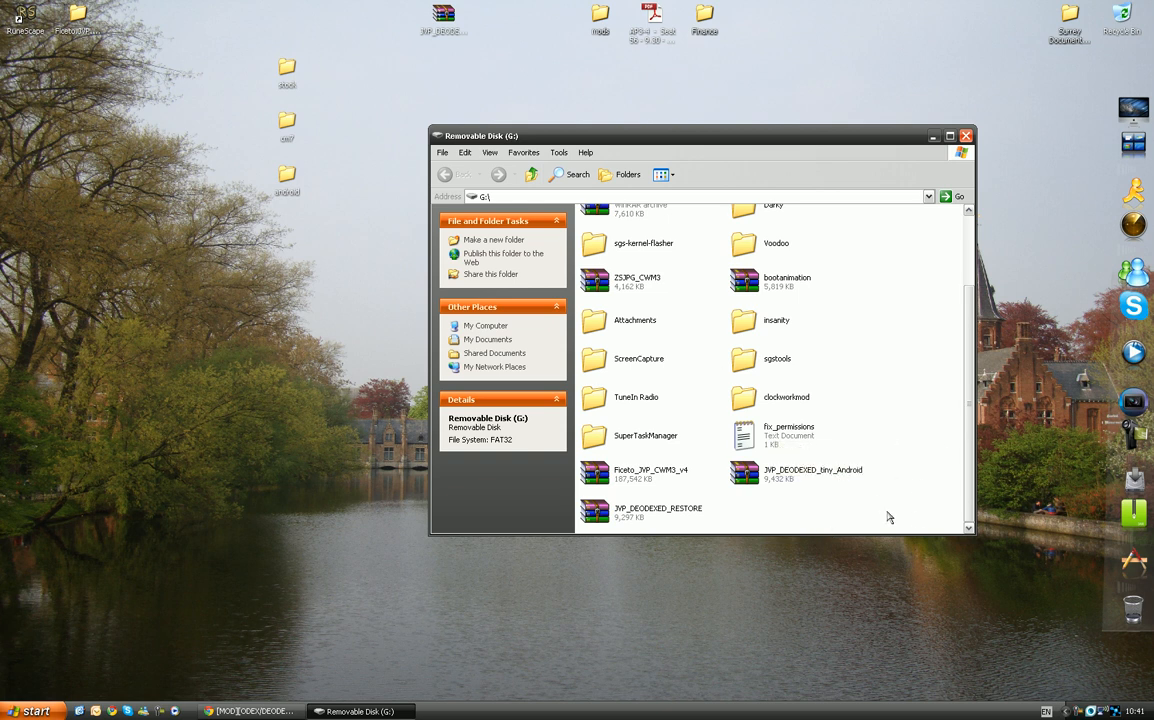